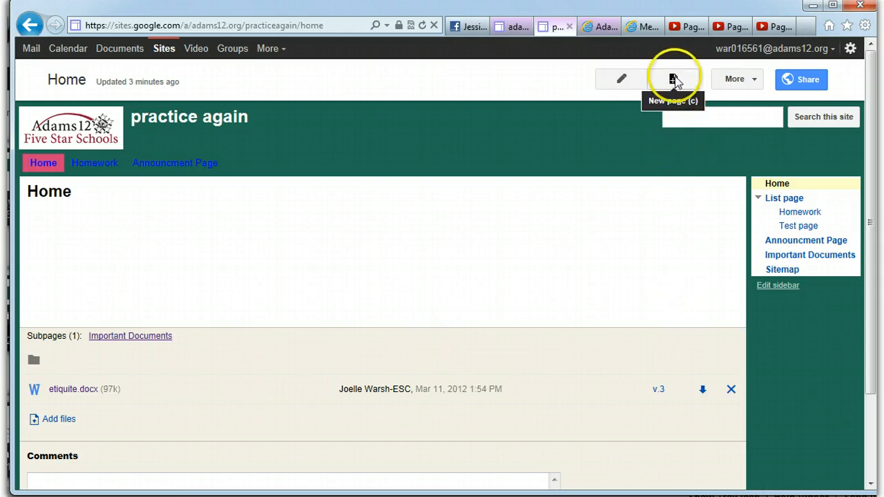
Start a new page, glance at the page template list, then cancel.
click(672, 79)
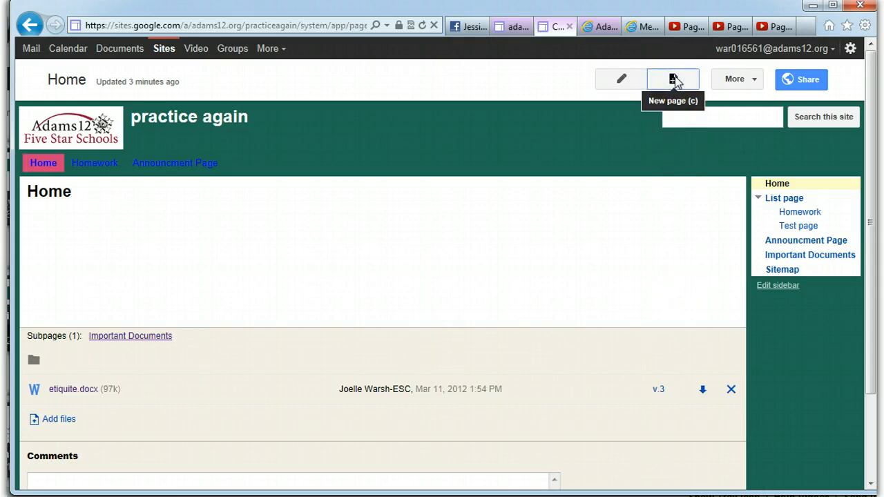
click(673, 78)
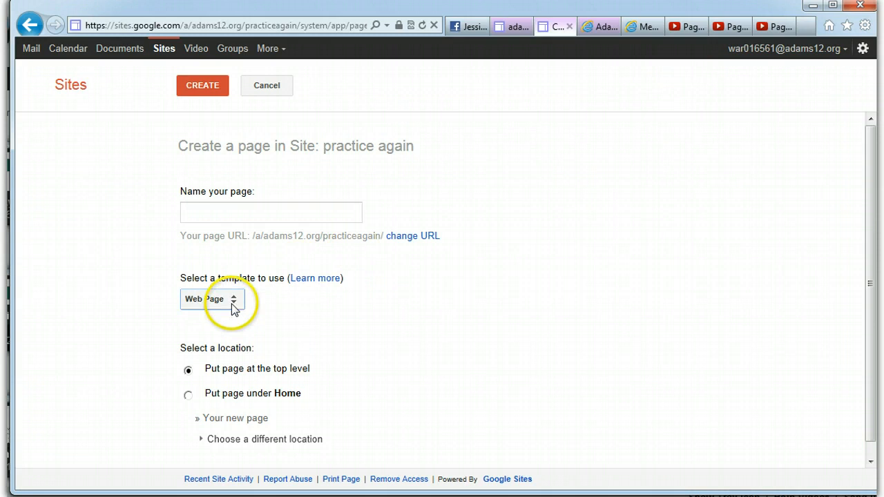
click(210, 298)
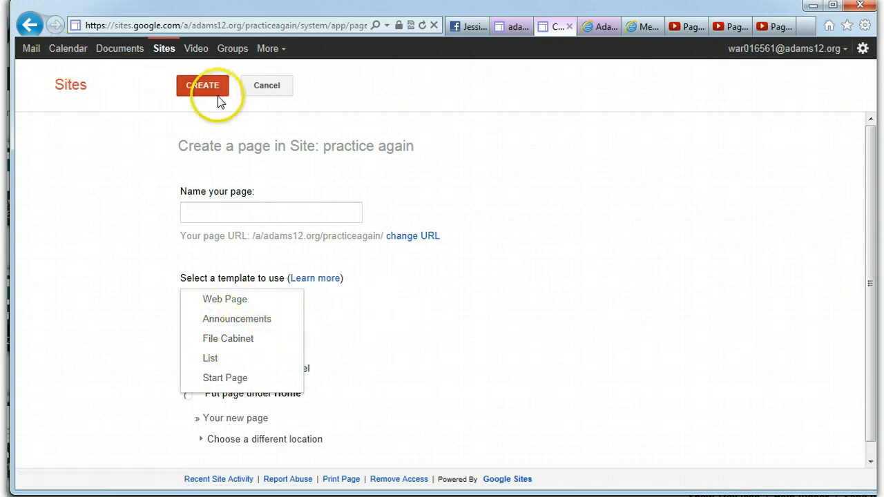
click(266, 86)
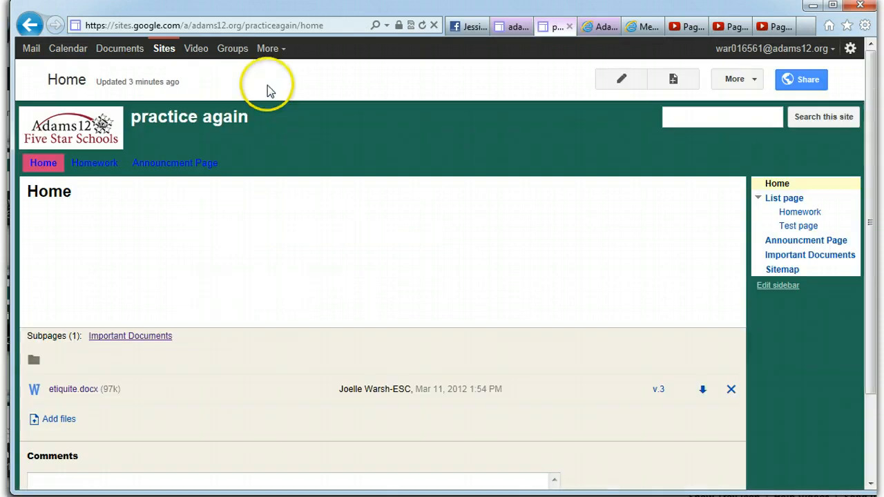
mouse_move(698, 192)
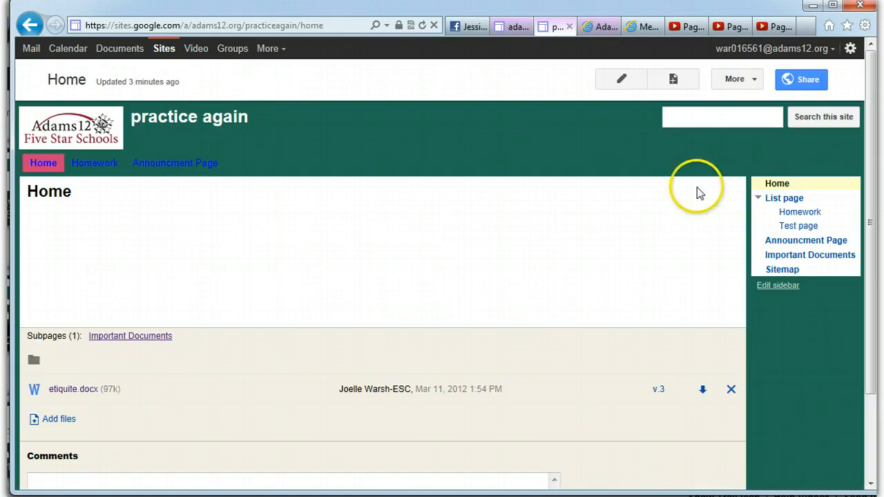
Go to the Important Documents page from the sidebar.
click(810, 254)
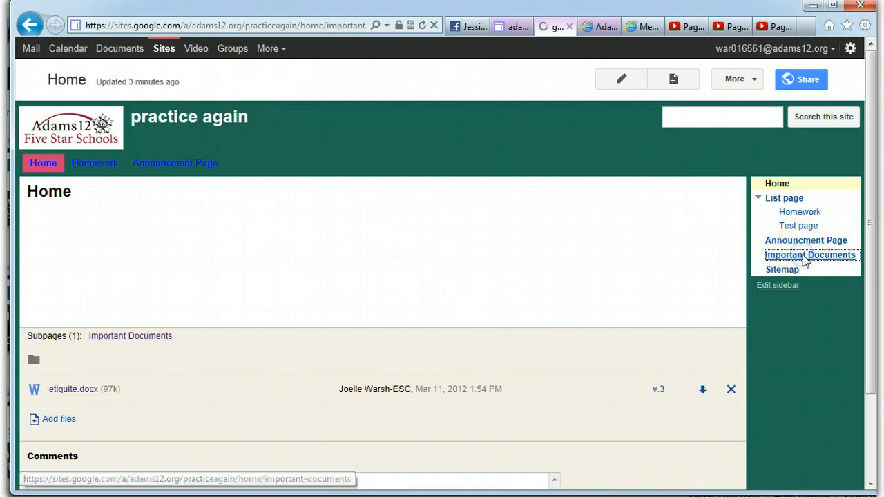
click(810, 254)
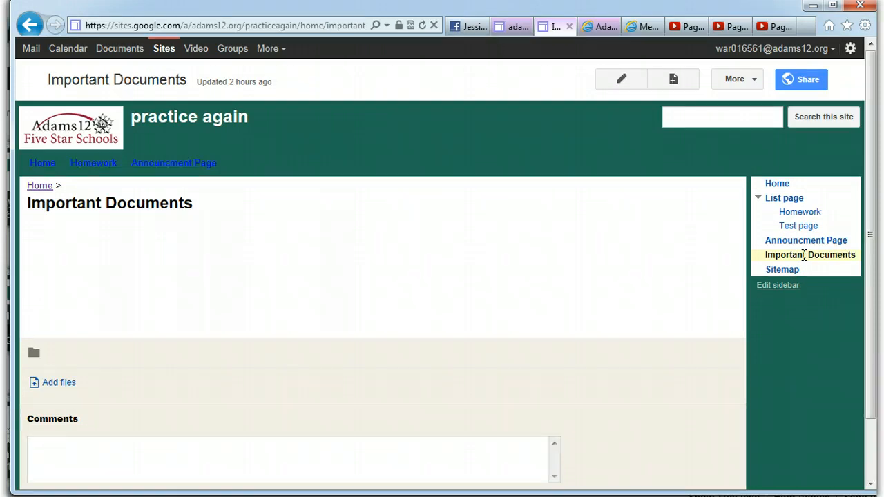
mouse_move(740, 90)
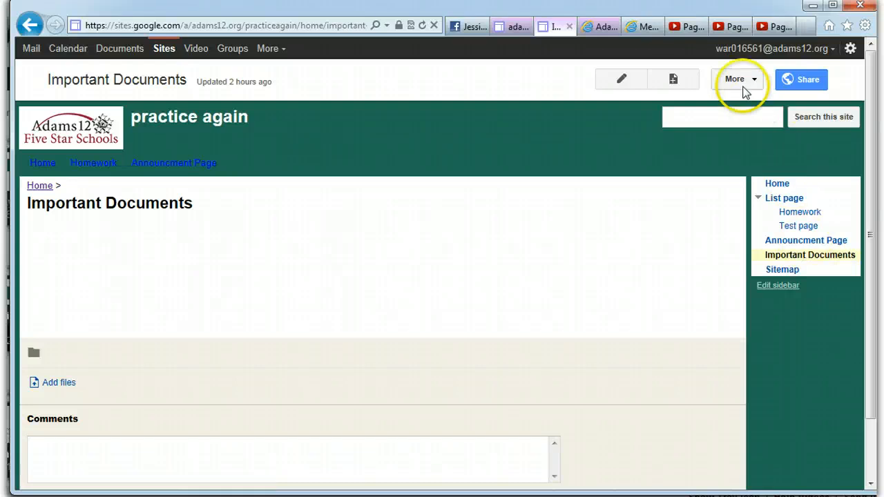
Switch the Important Documents page to the File Cabinet template via Page settings.
click(737, 79)
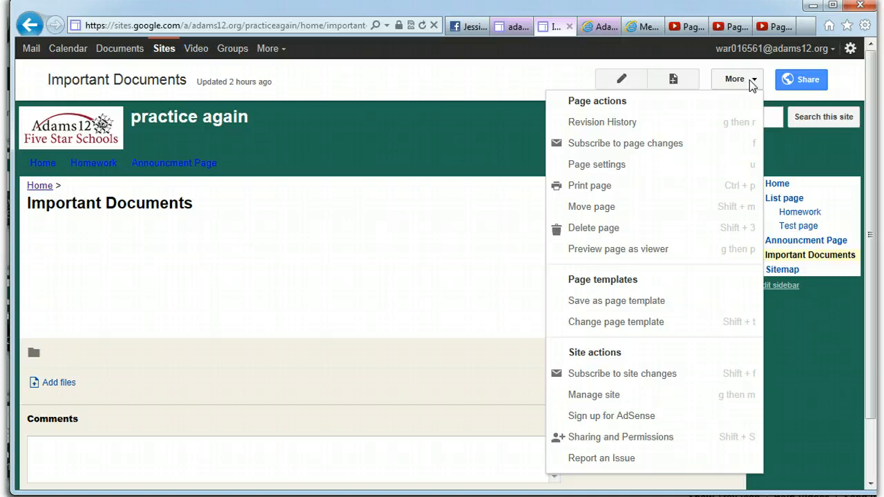
click(597, 165)
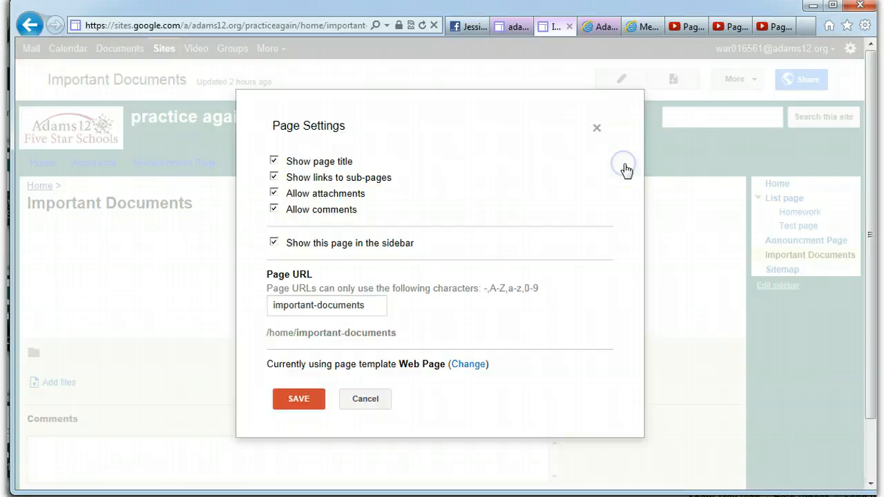
mouse_move(345, 380)
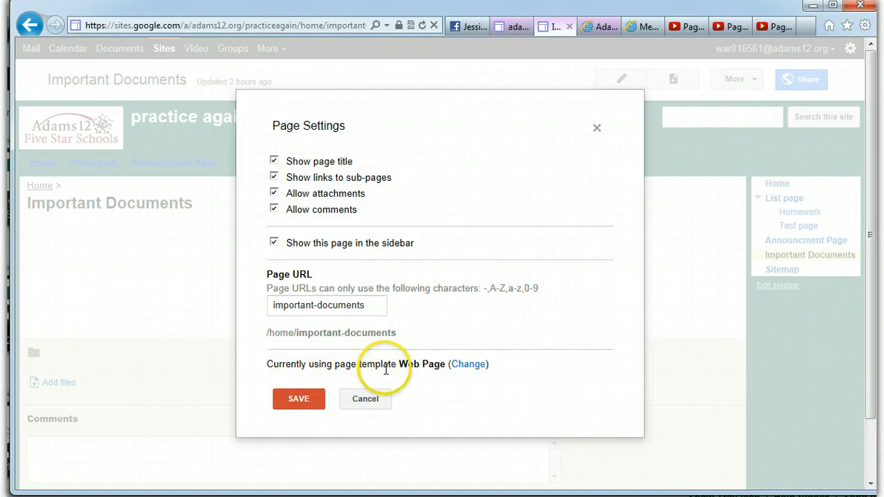
mouse_move(338, 180)
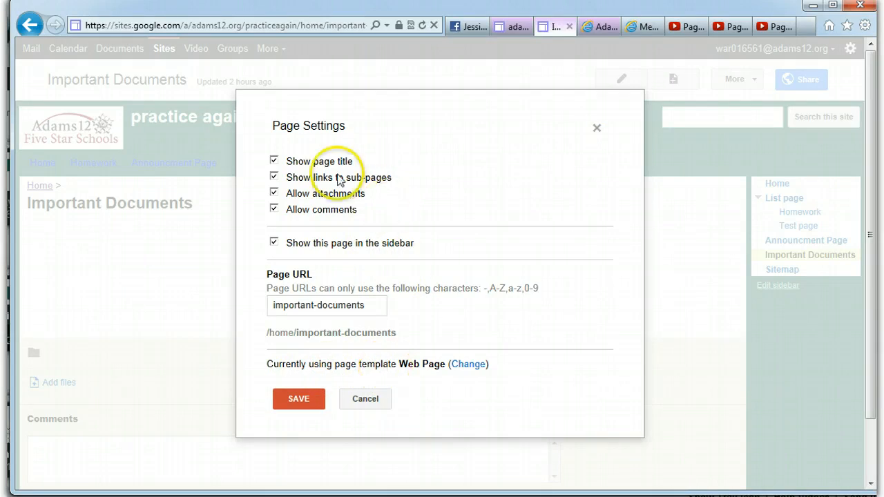
mouse_move(306, 227)
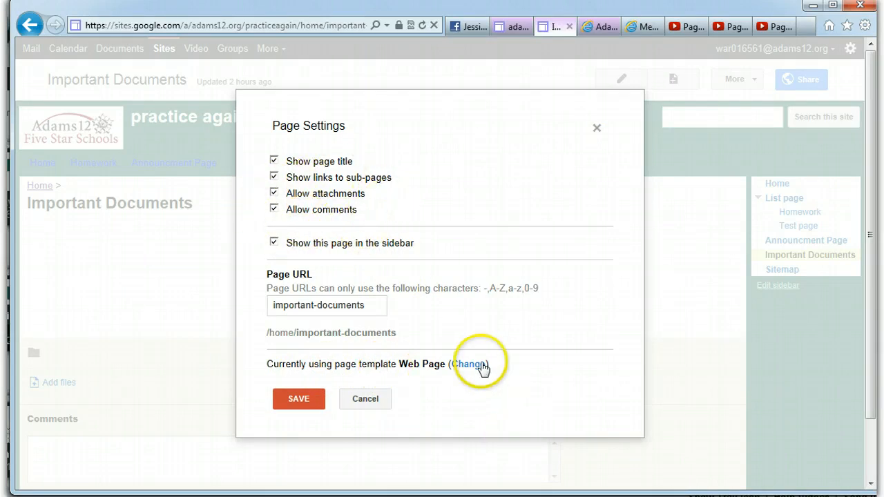
click(470, 364)
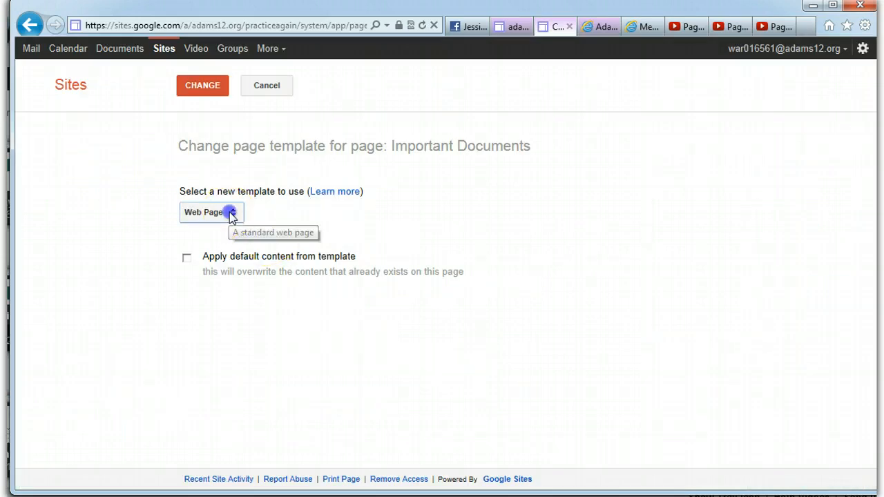
click(210, 212)
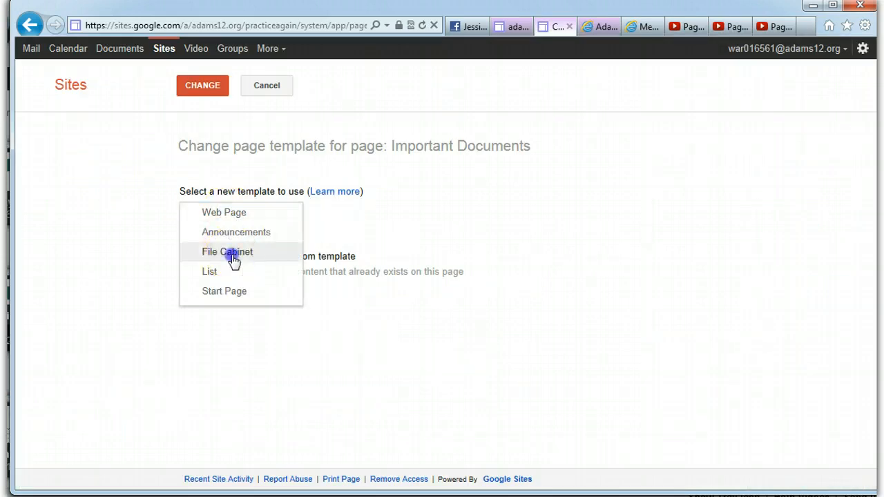
click(226, 252)
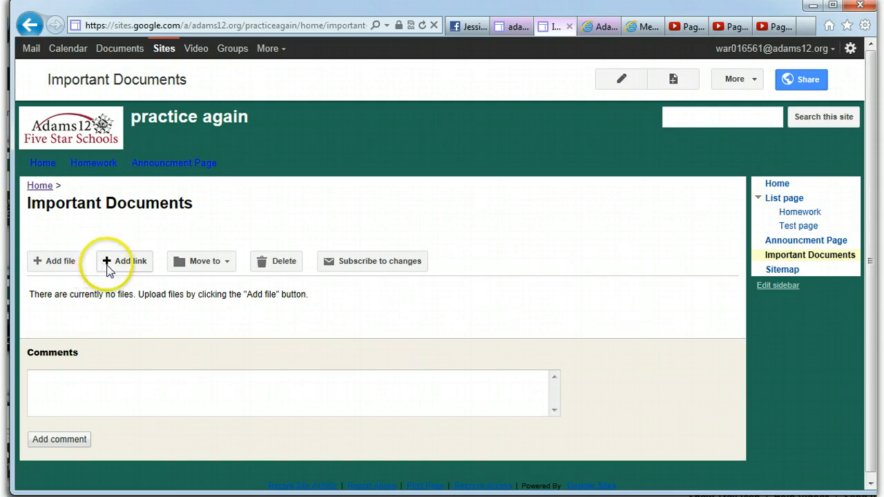
mouse_move(196, 265)
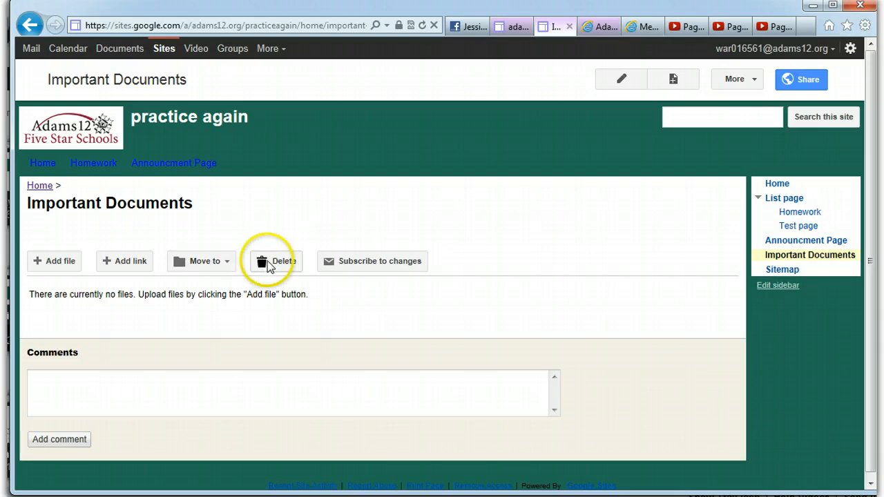
mouse_move(194, 403)
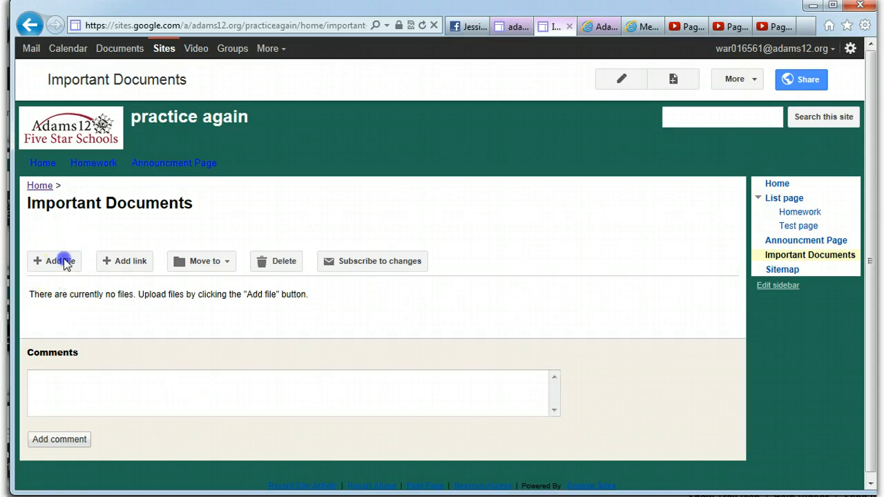
Upload etiquite.docx into the file cabinet with Add file.
click(53, 261)
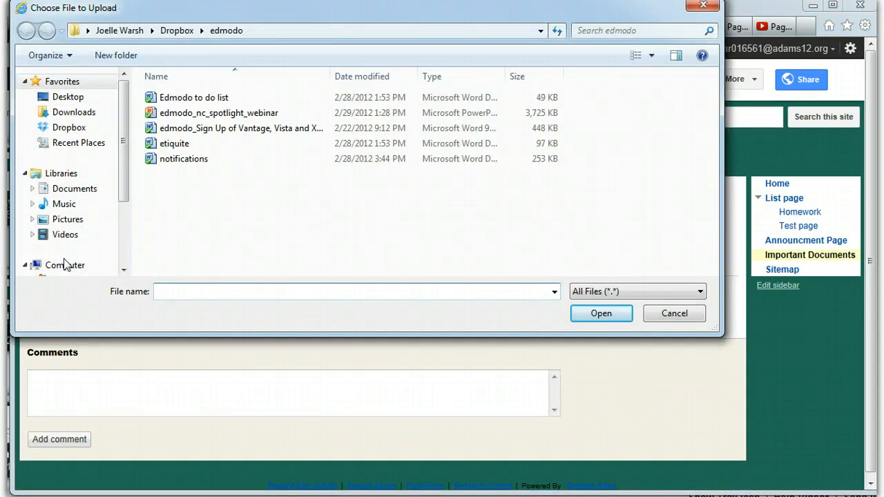
click(174, 142)
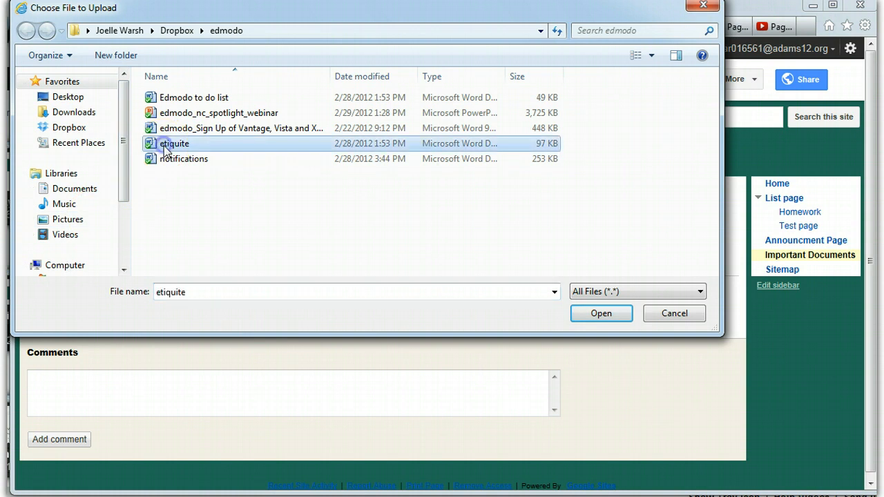
click(599, 312)
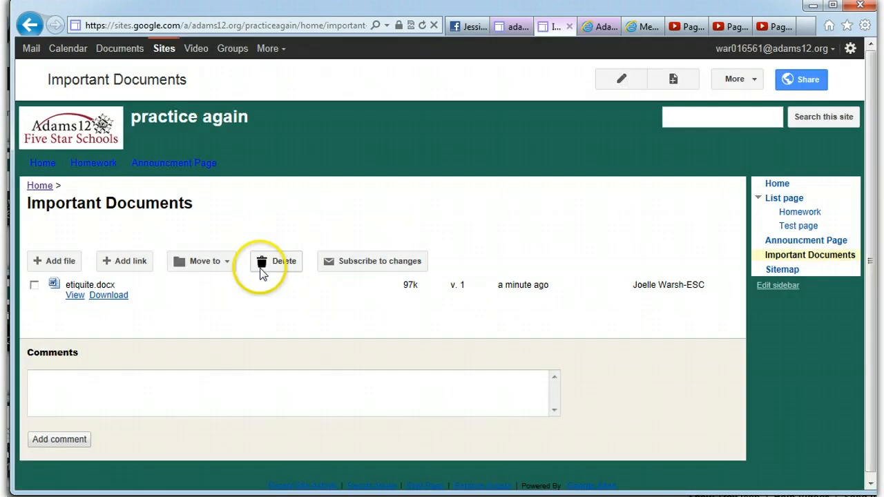
mouse_move(125, 266)
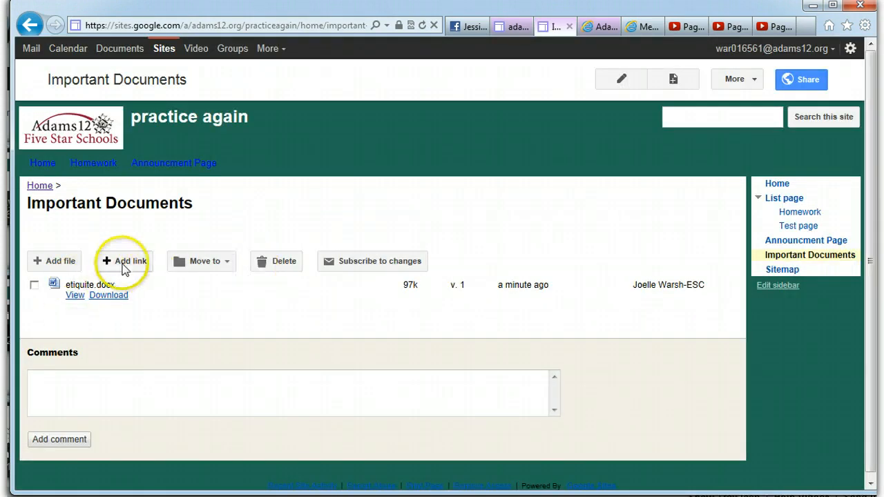
click(126, 261)
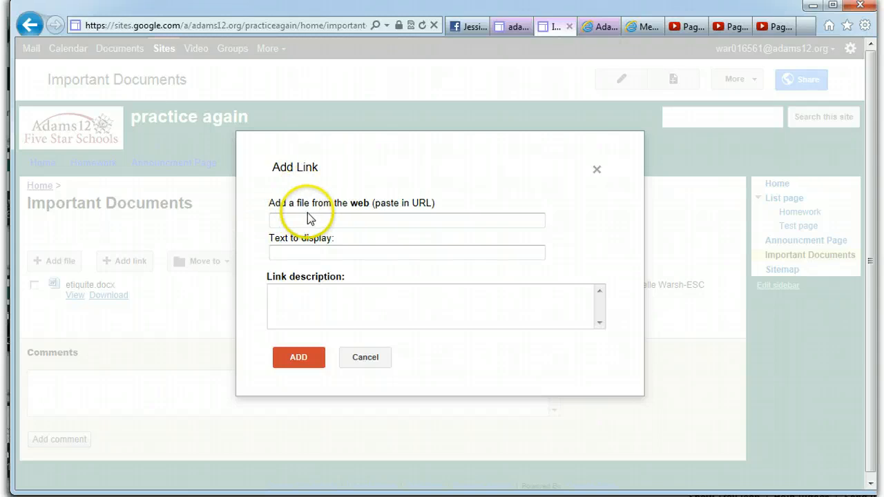
click(406, 221)
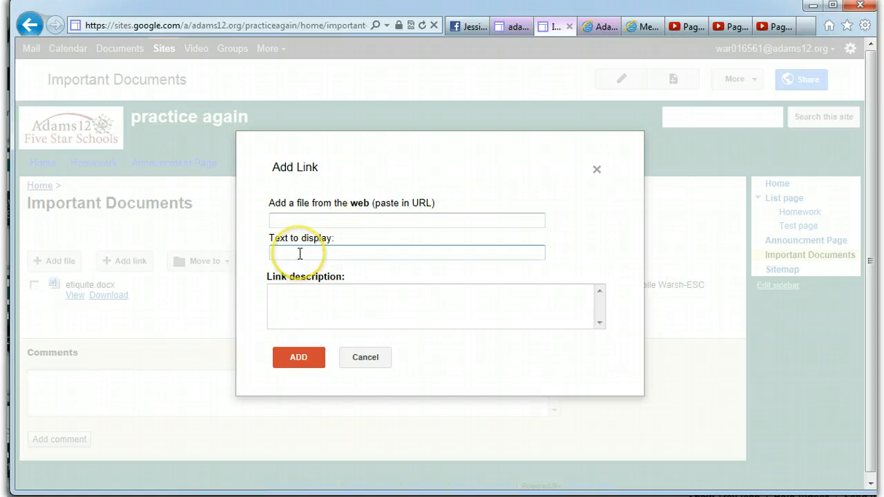
click(298, 252)
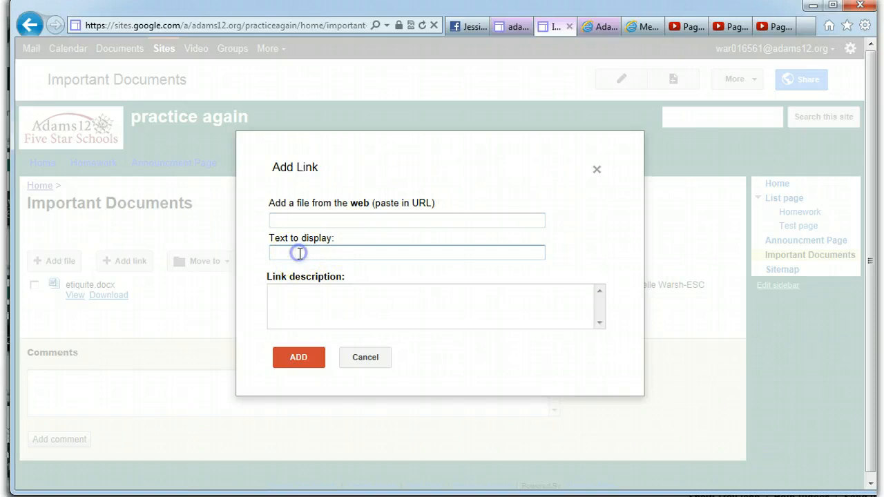
text(Google)
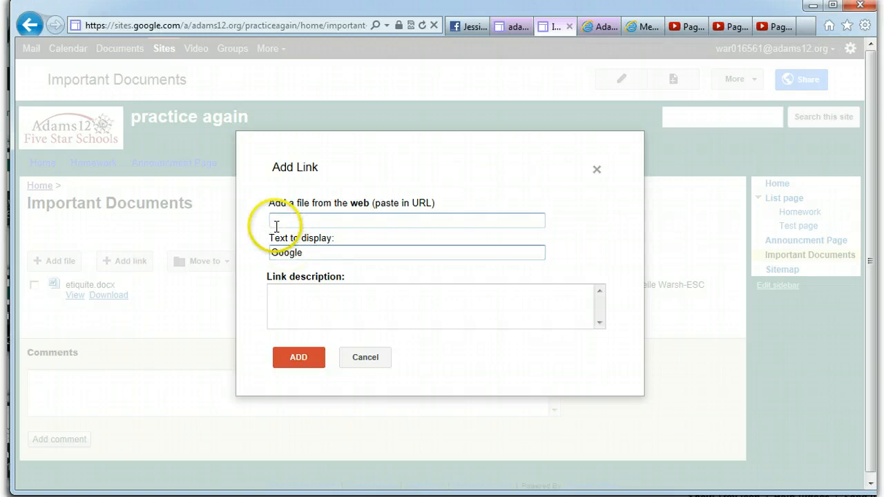
click(406, 221)
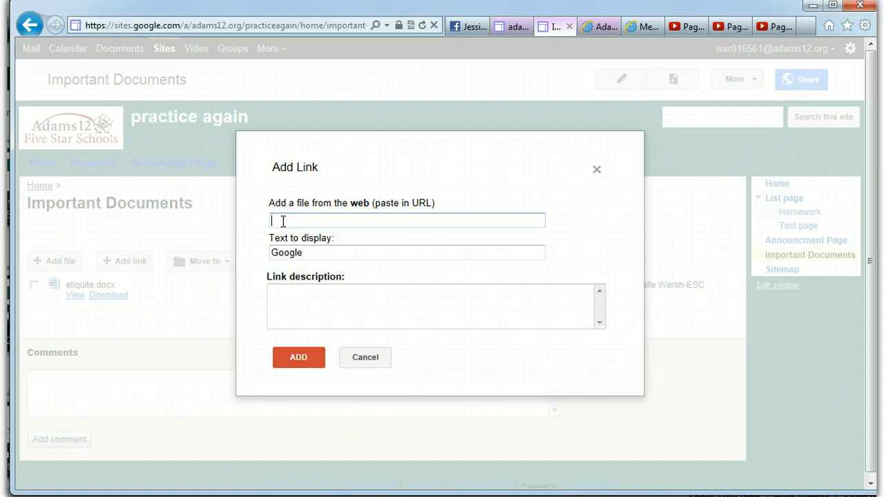
text(www.google)
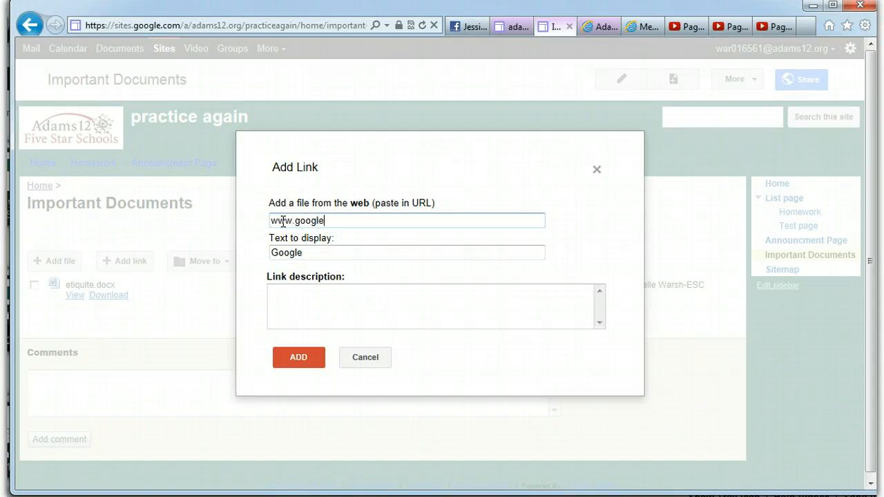
text(.com)
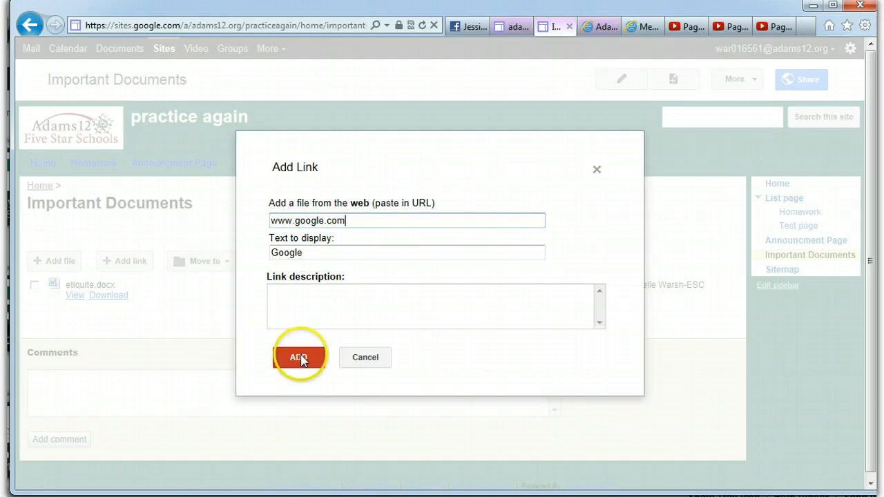
click(298, 357)
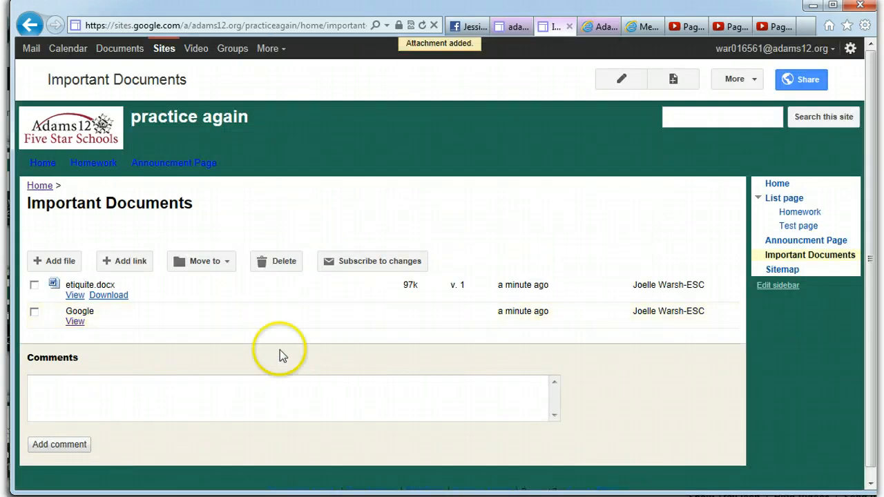
click(74, 321)
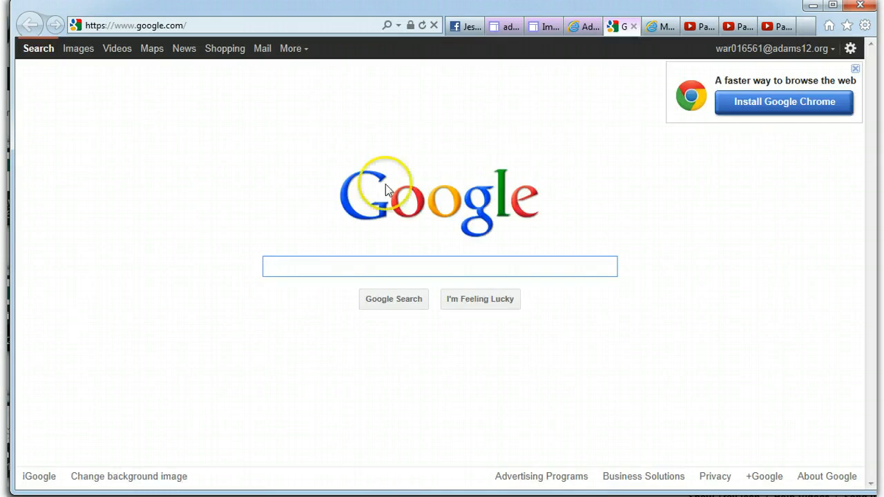
mouse_move(628, 48)
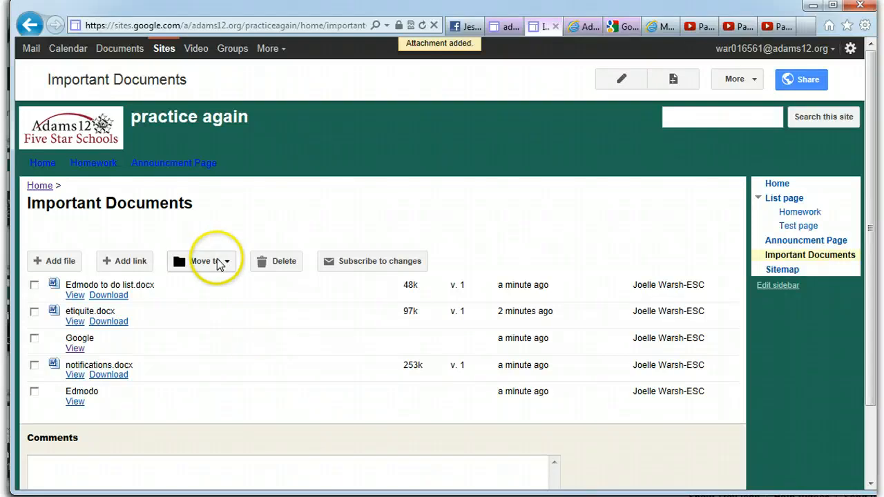
Create a new folder named Edmodo via Move to > New folder.
click(204, 261)
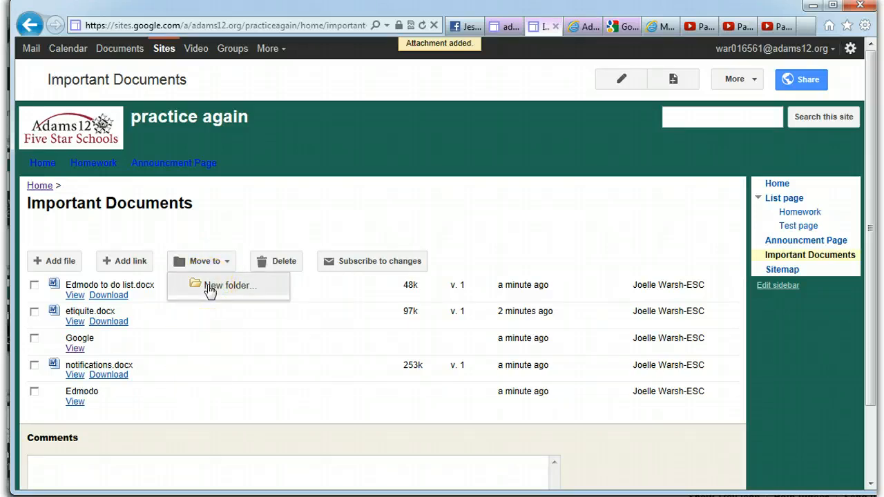
click(230, 285)
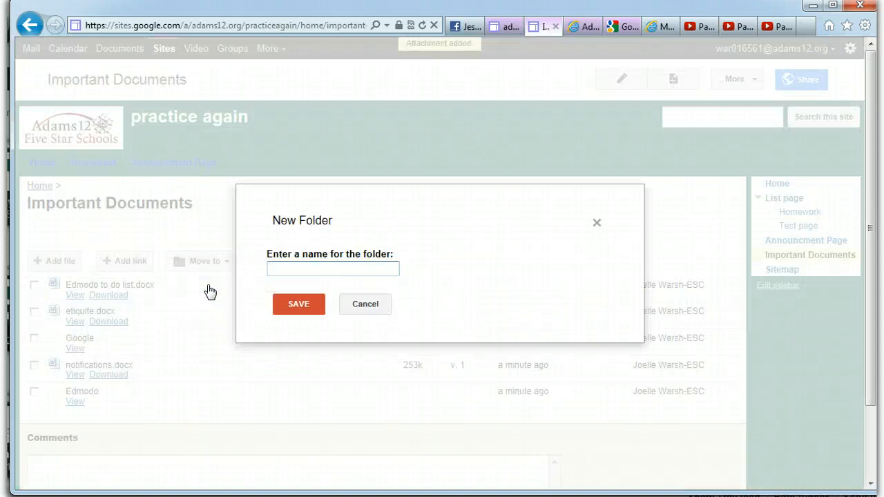
text(Edmo)
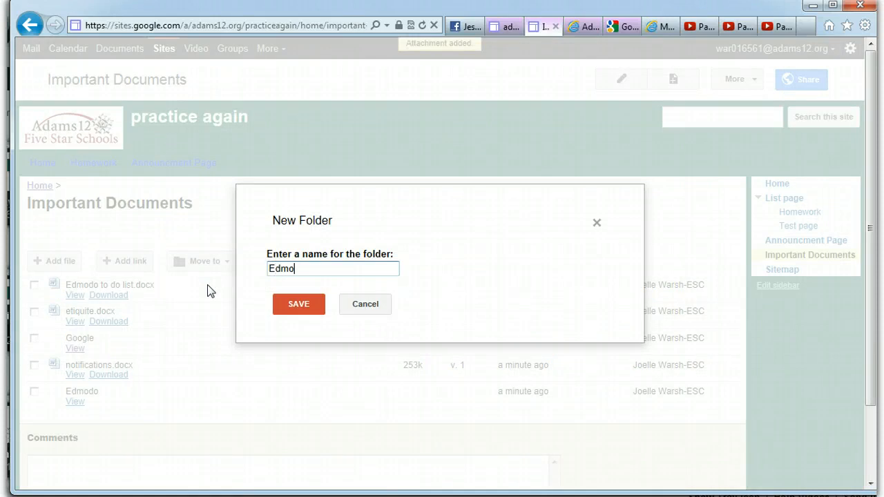
click(299, 304)
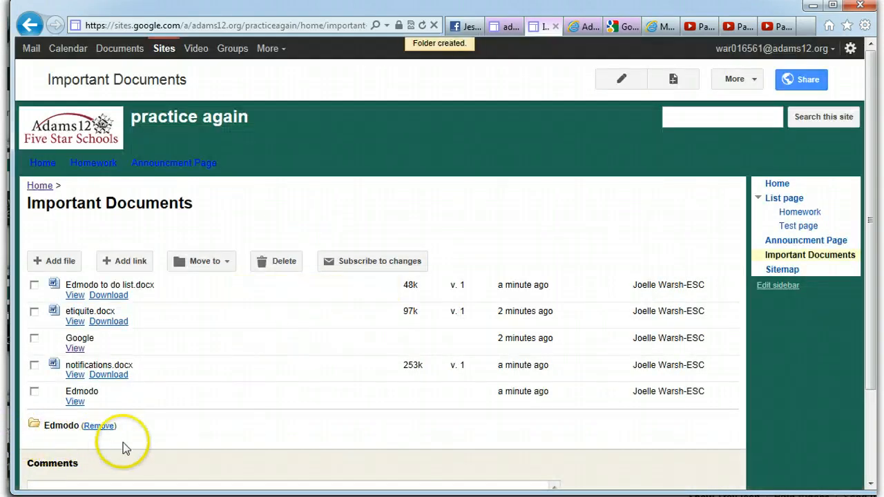
mouse_move(48, 290)
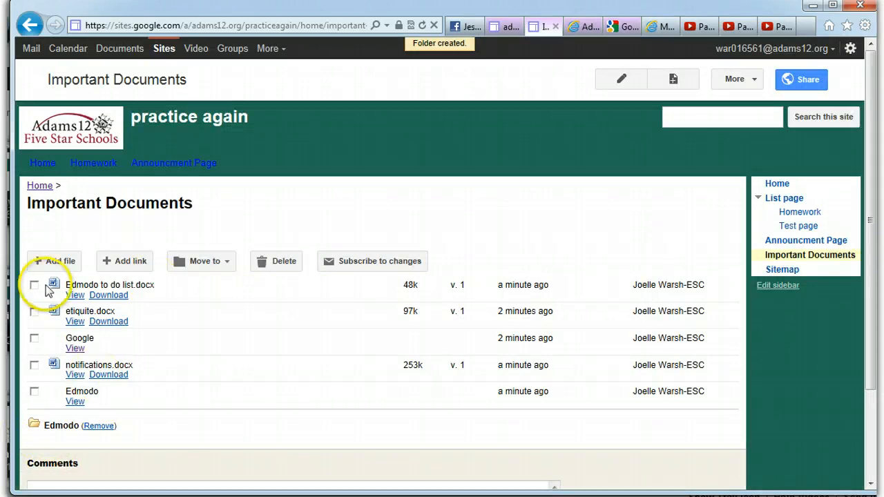
Move the docx files and the Edmodo link into the Edmodo folder.
click(34, 285)
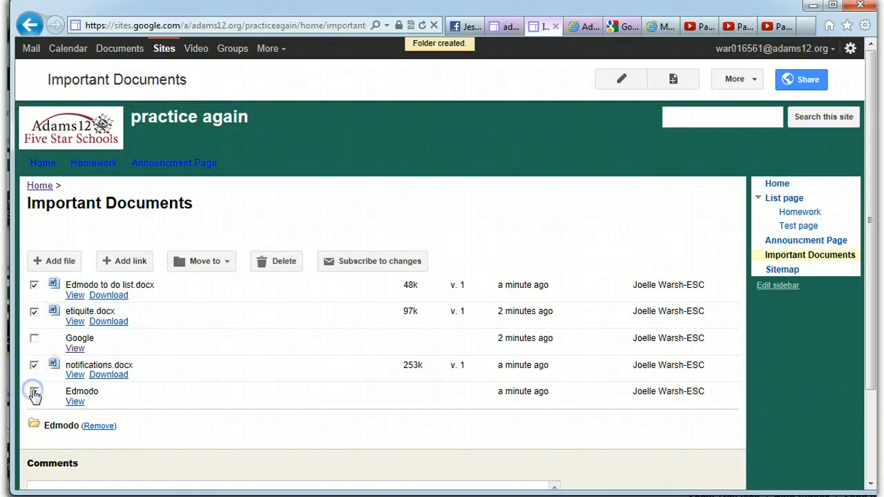
click(202, 261)
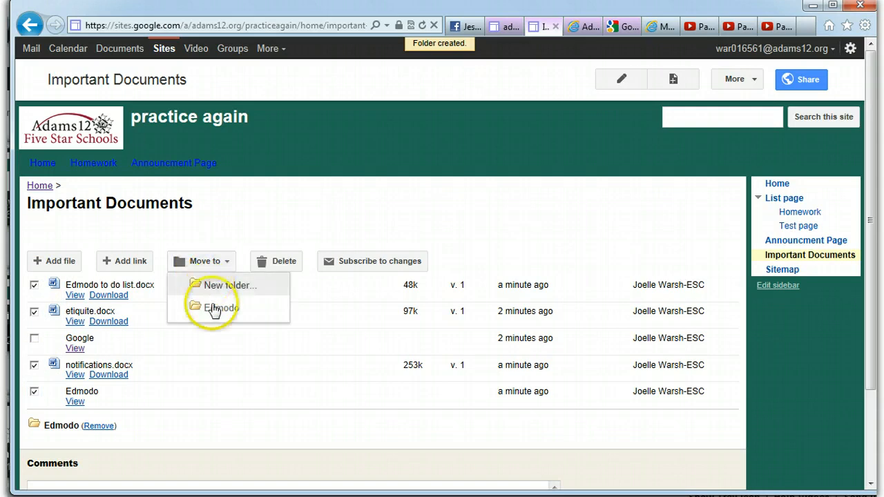
click(222, 306)
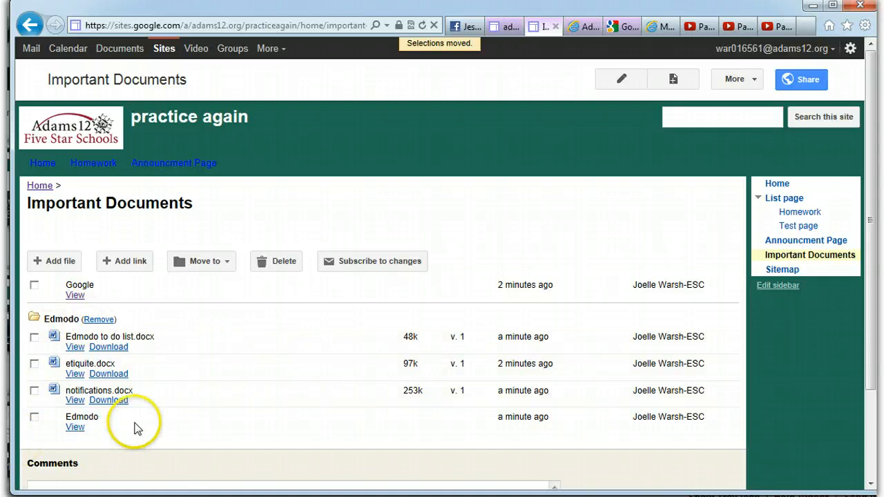
Create a second folder named Adding Links via Move to > New folder.
click(202, 262)
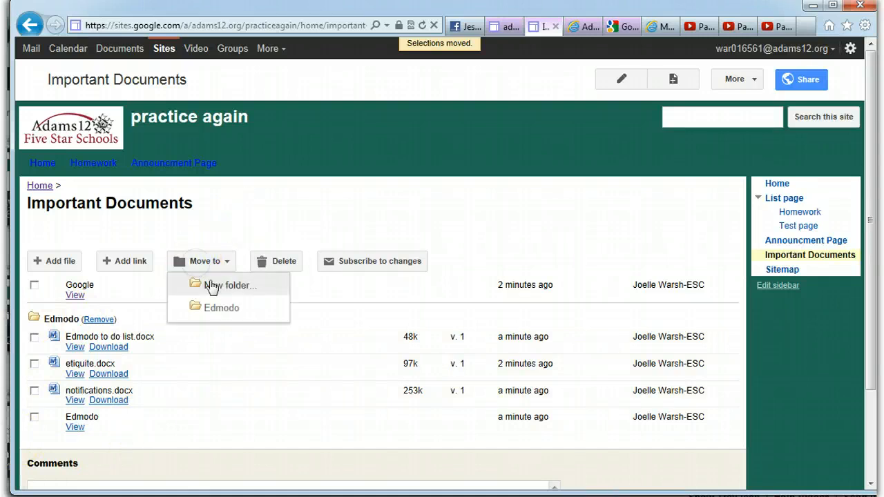
click(229, 285)
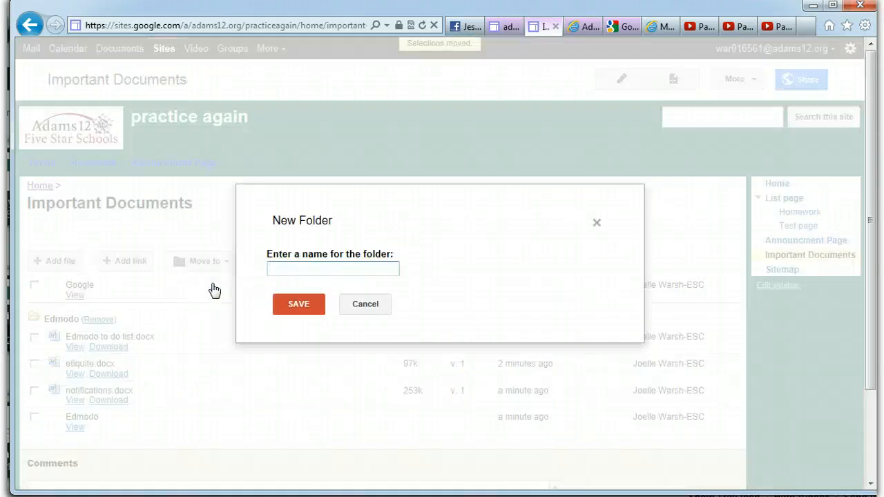
text(A)
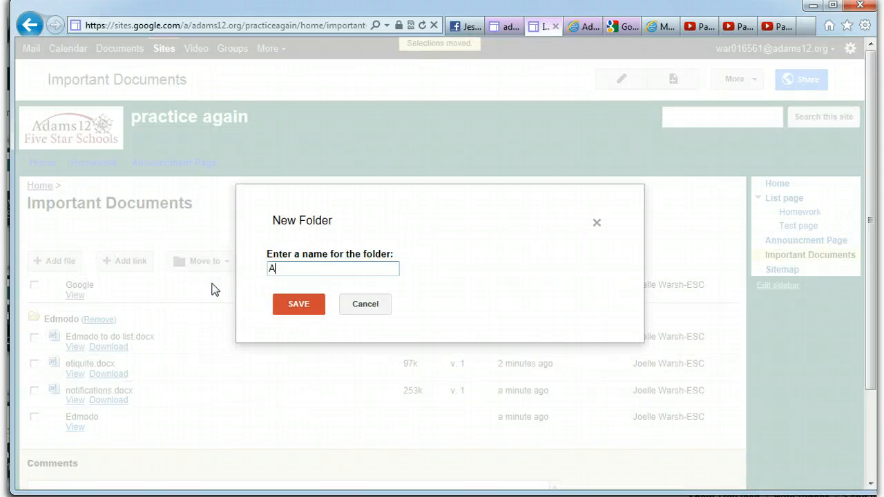
text(dding Link)
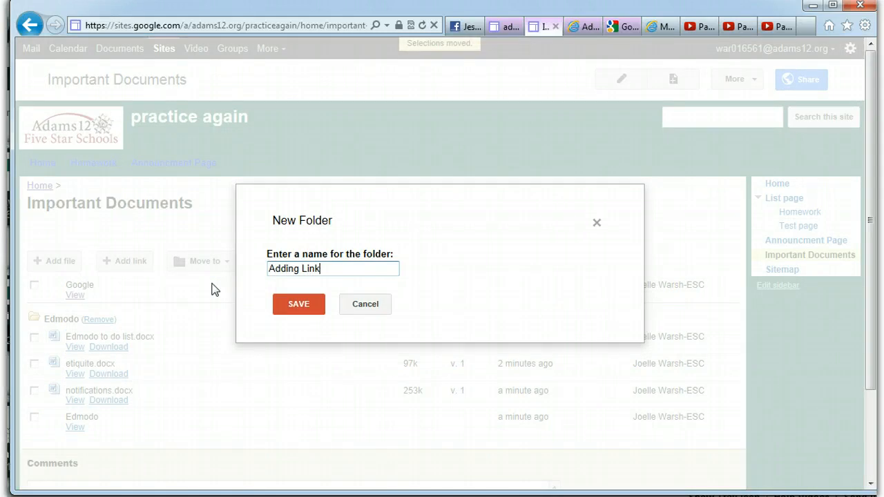
click(298, 304)
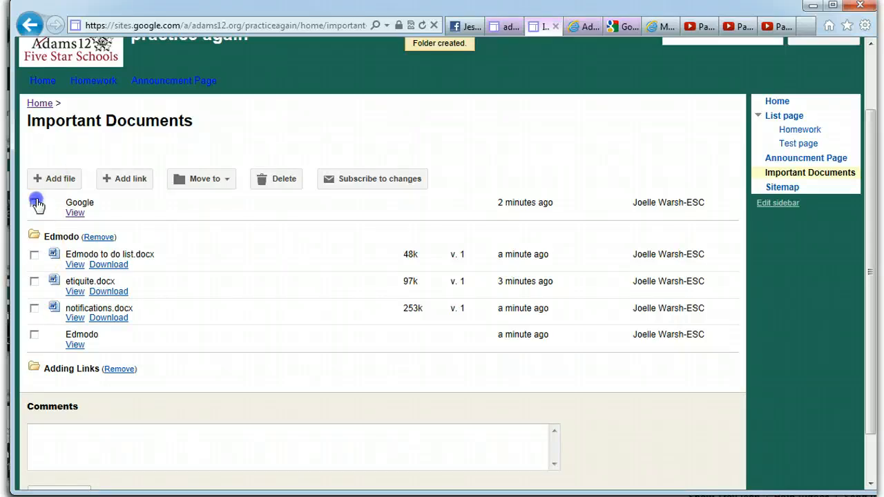
Mark the Google link and move it into the Adding Links folder.
click(202, 180)
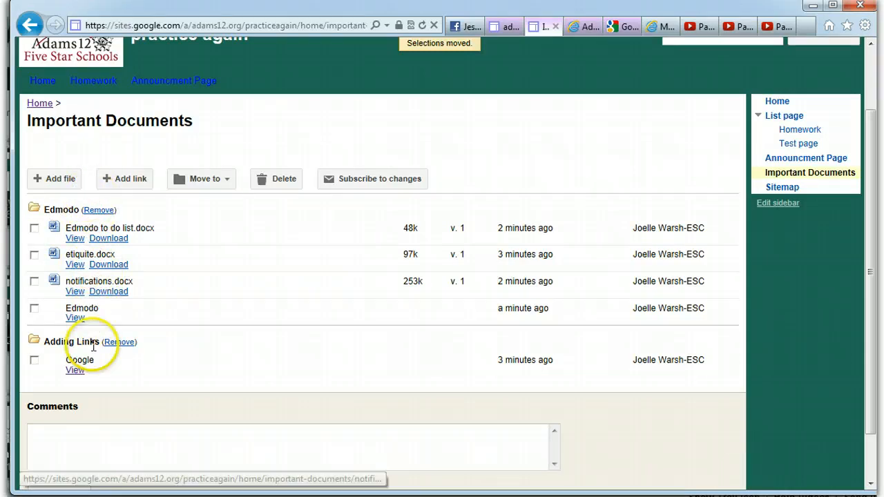
mouse_move(586, 315)
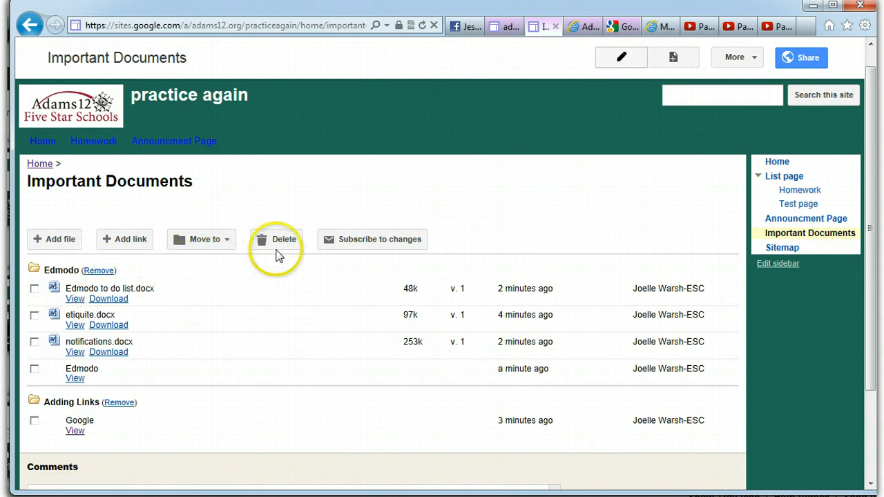
mouse_move(220, 277)
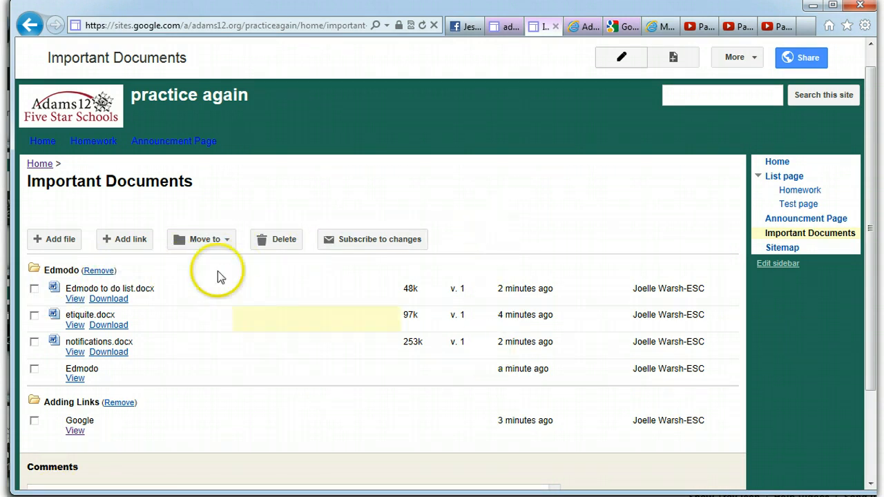
mouse_move(197, 449)
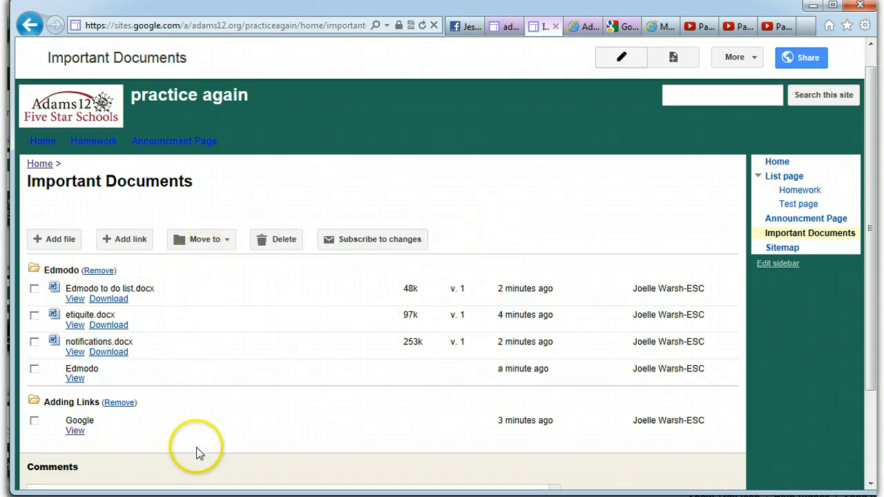
mouse_move(524, 113)
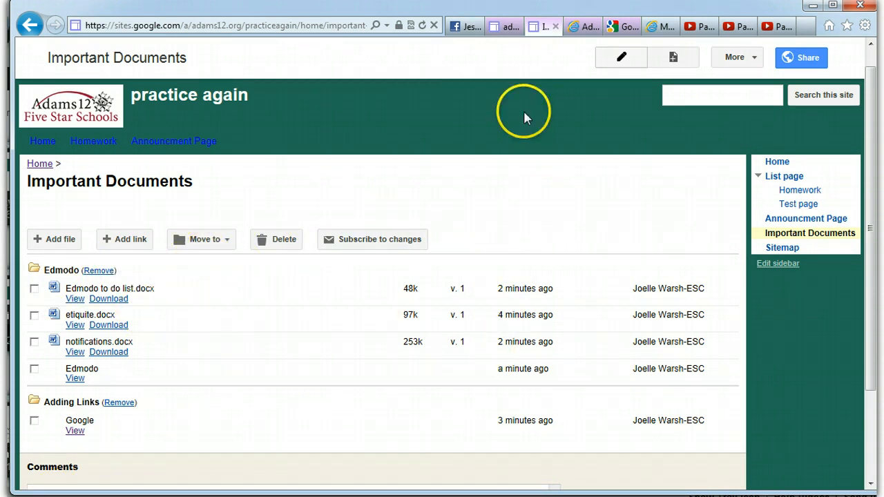
mouse_move(43, 402)
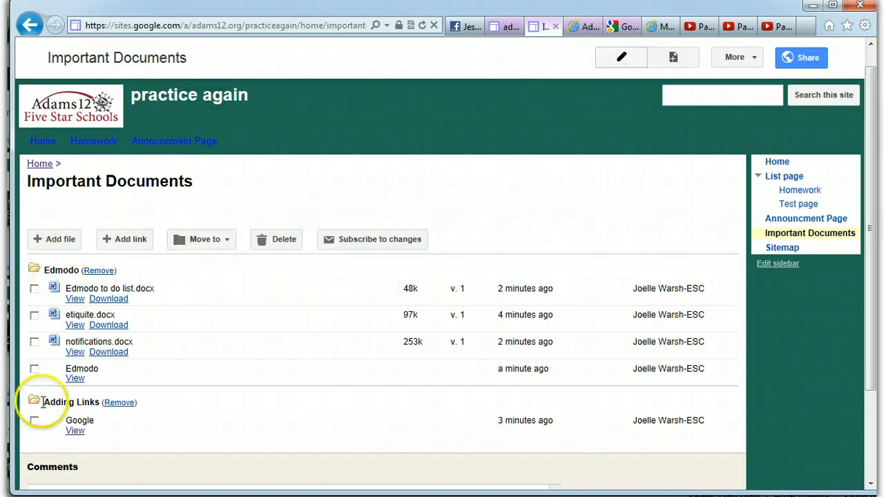
mouse_move(88, 205)
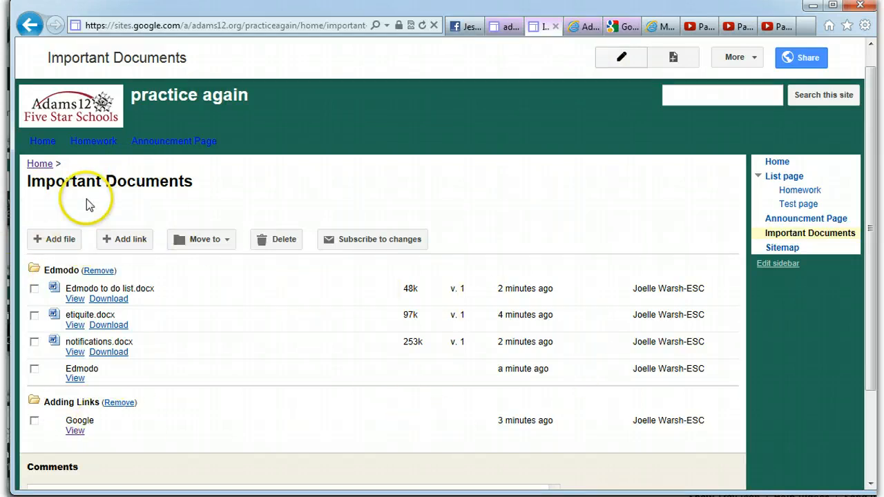
mouse_move(620, 58)
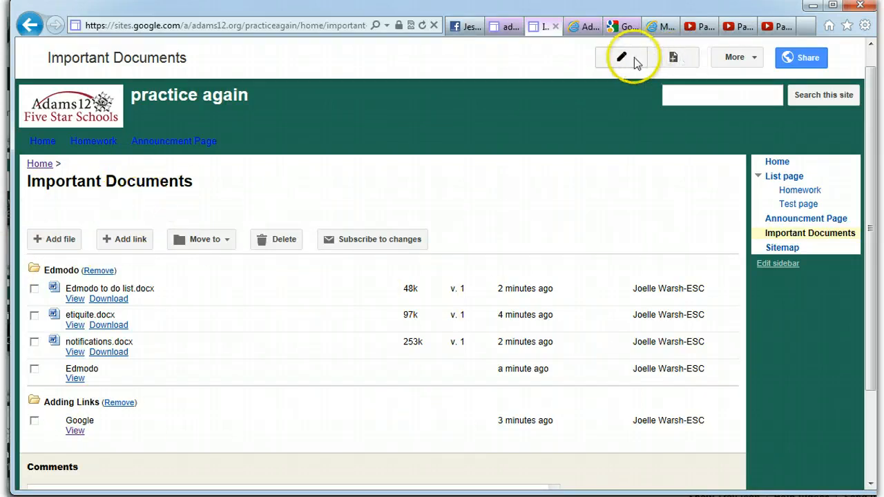
Put the Important Documents page into edit mode and scroll down its content.
click(620, 57)
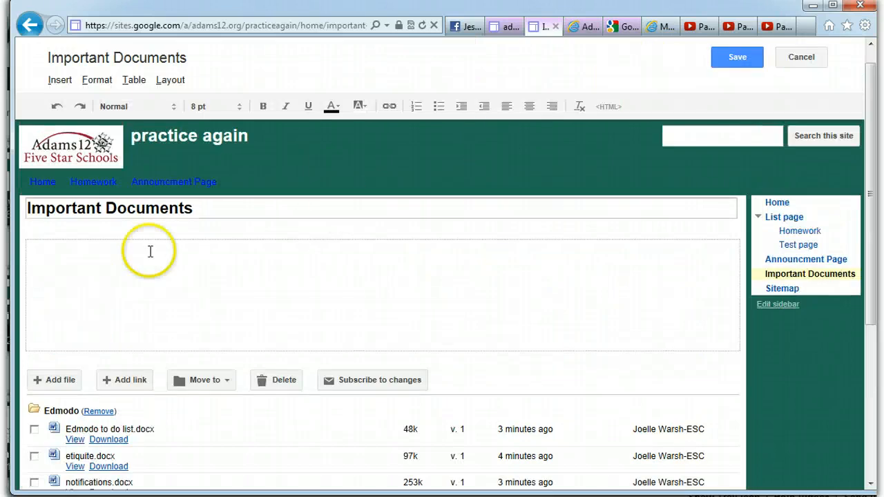
mouse_move(152, 403)
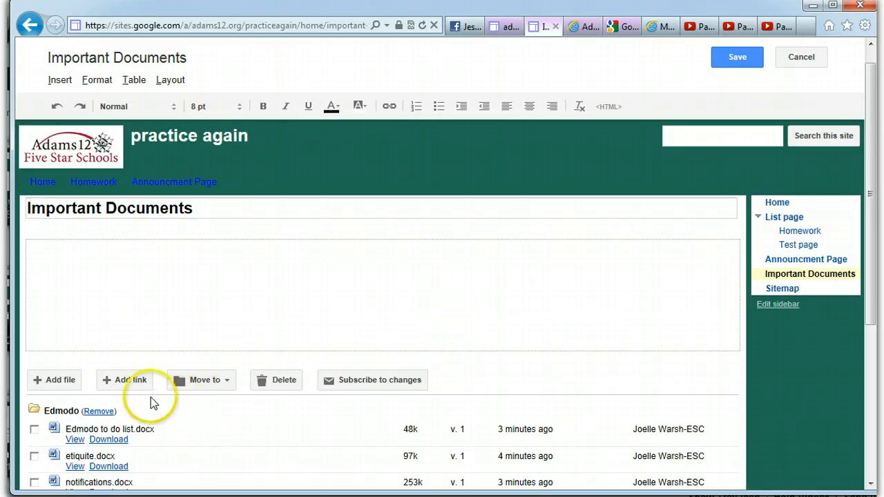
mouse_move(75, 467)
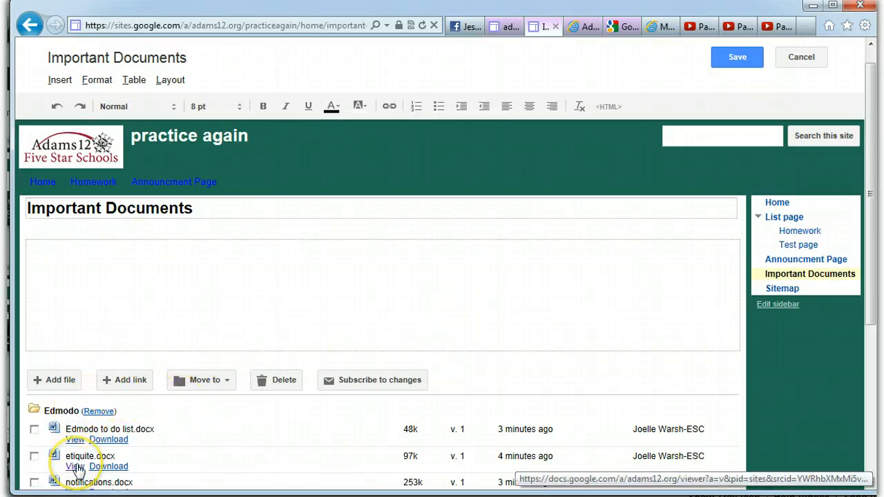
scroll(down, 3)
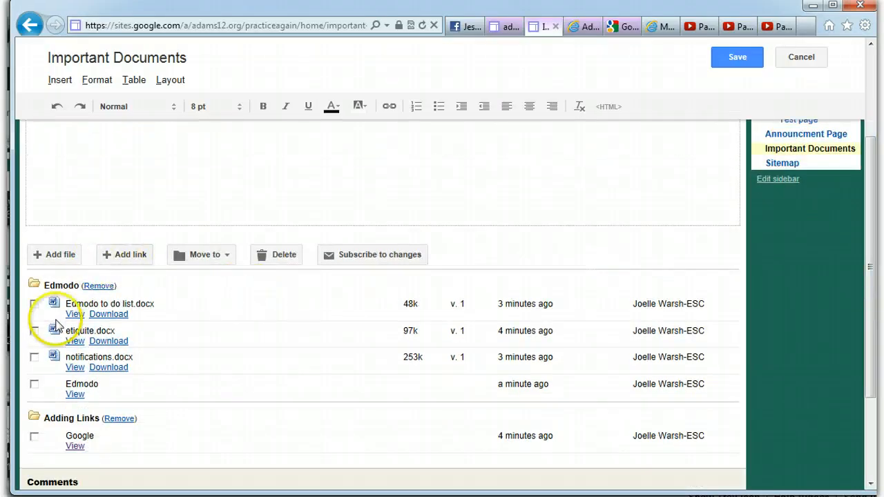
mouse_move(526, 304)
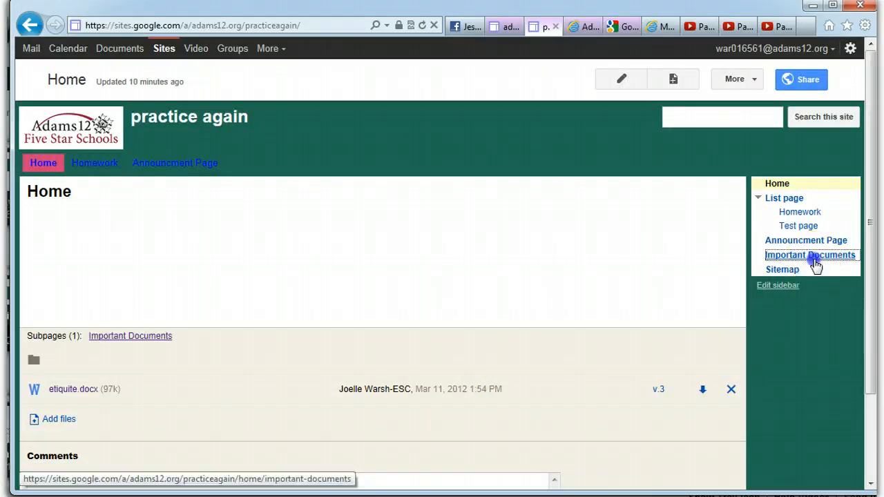
Navigate back through Important Documents to the site's Home page.
click(810, 254)
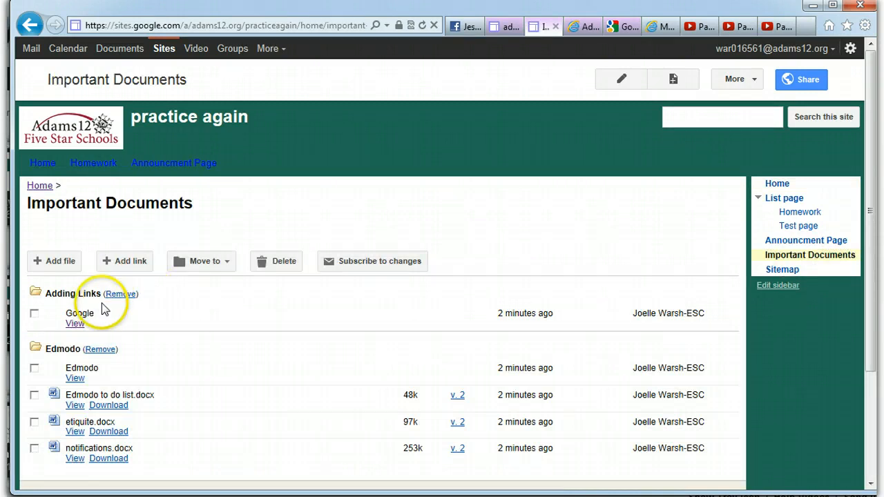
mouse_move(96, 459)
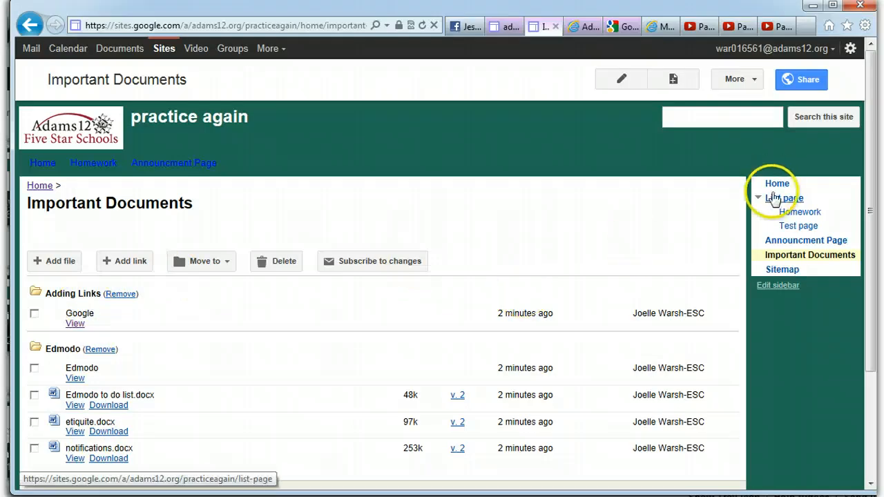
click(776, 184)
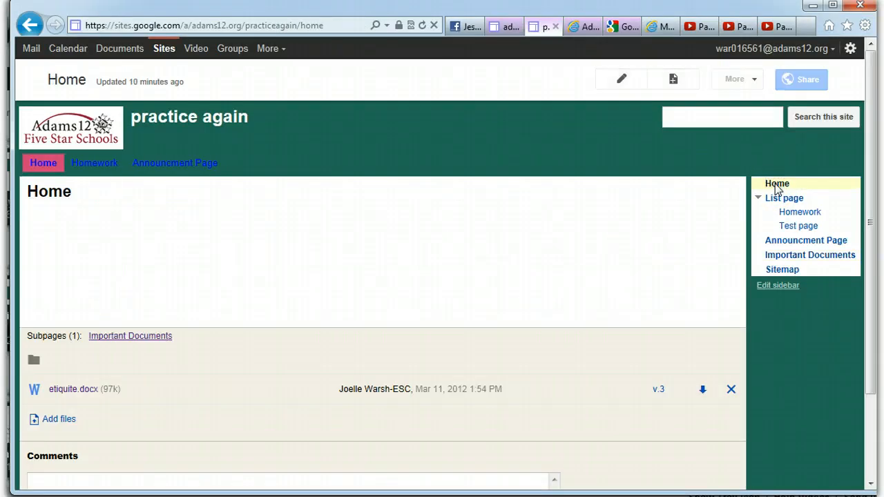
mouse_move(72, 390)
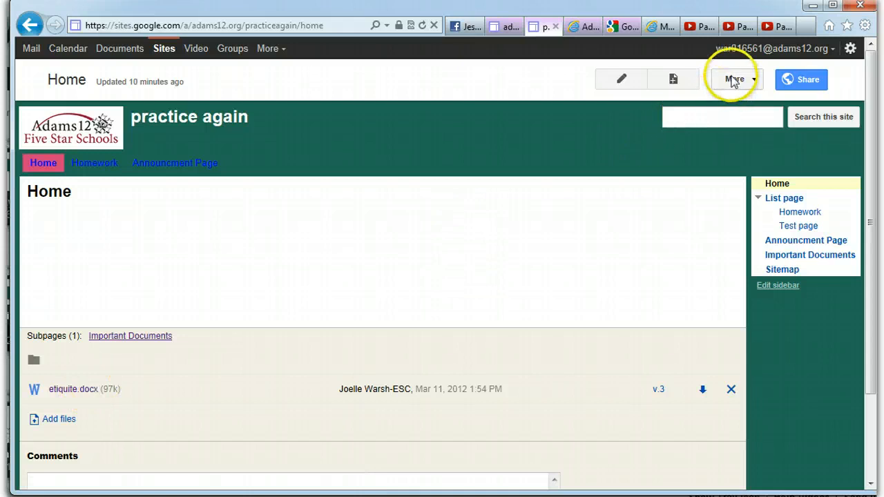
Show the site's full Attachments list from More > Manage site.
click(735, 79)
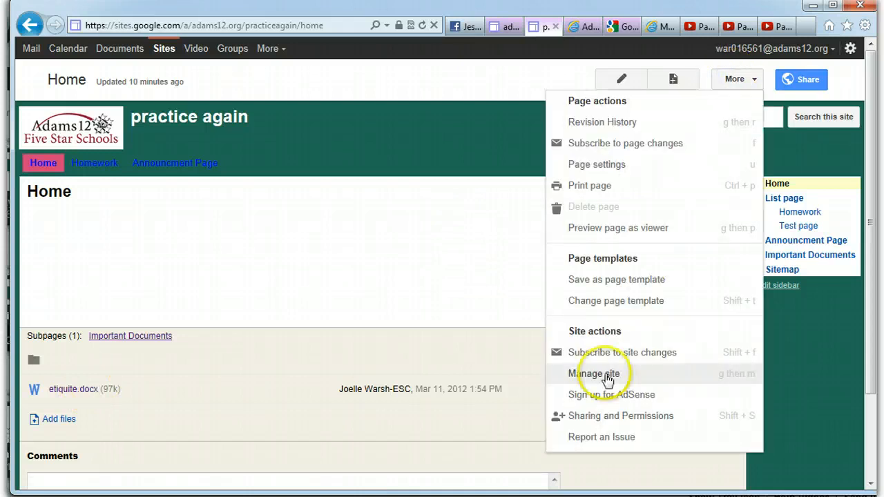
click(594, 373)
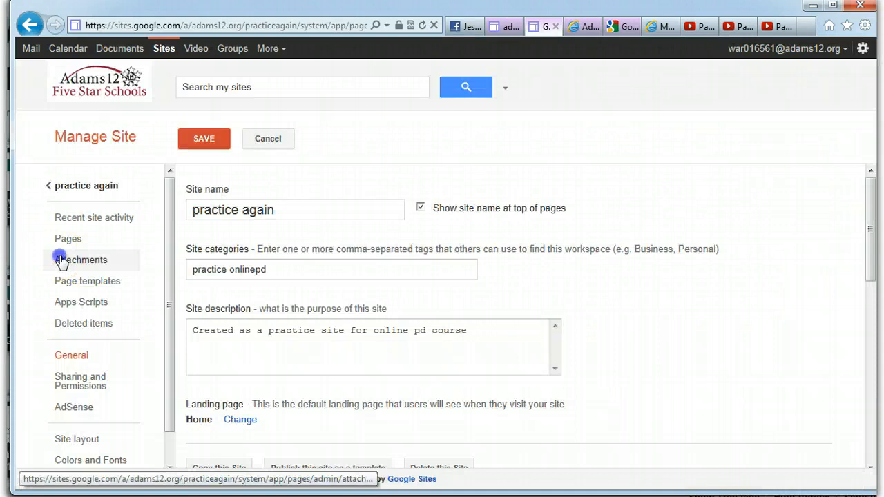
click(81, 260)
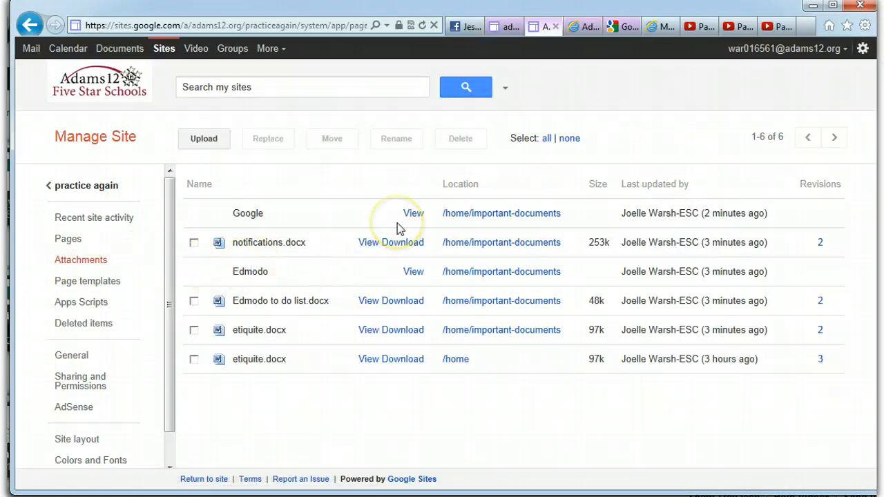
mouse_move(399, 226)
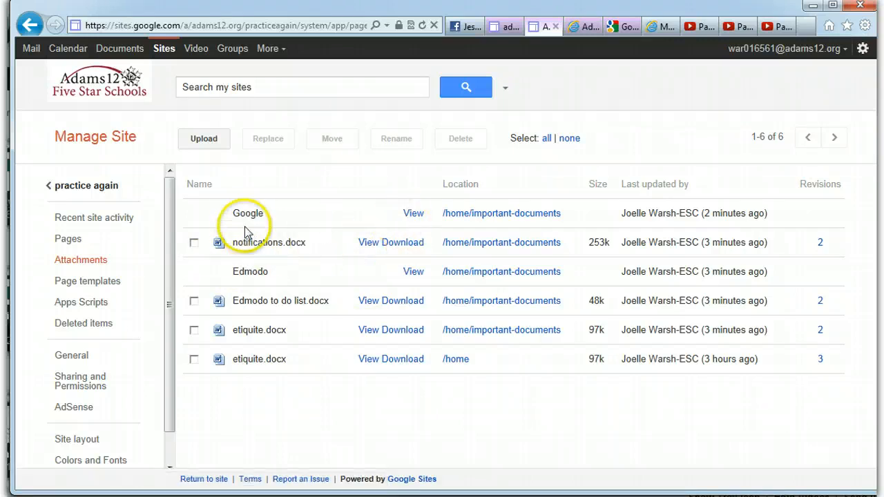
mouse_move(413, 221)
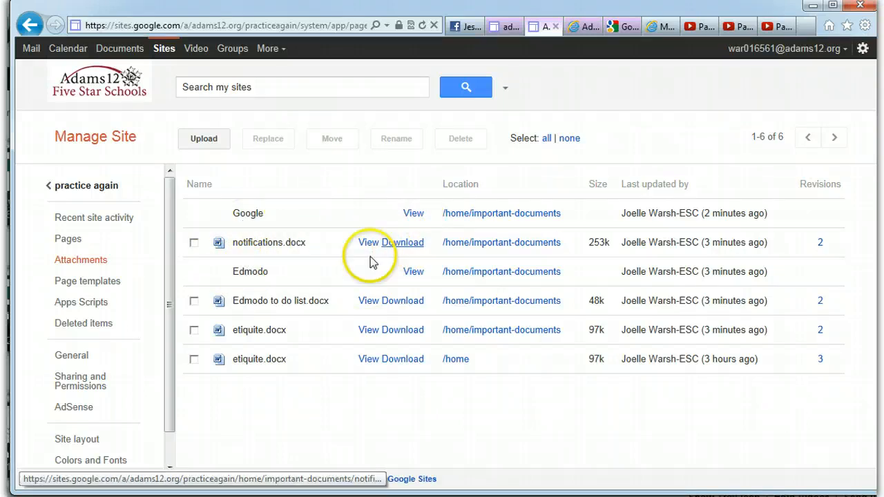
mouse_move(194, 306)
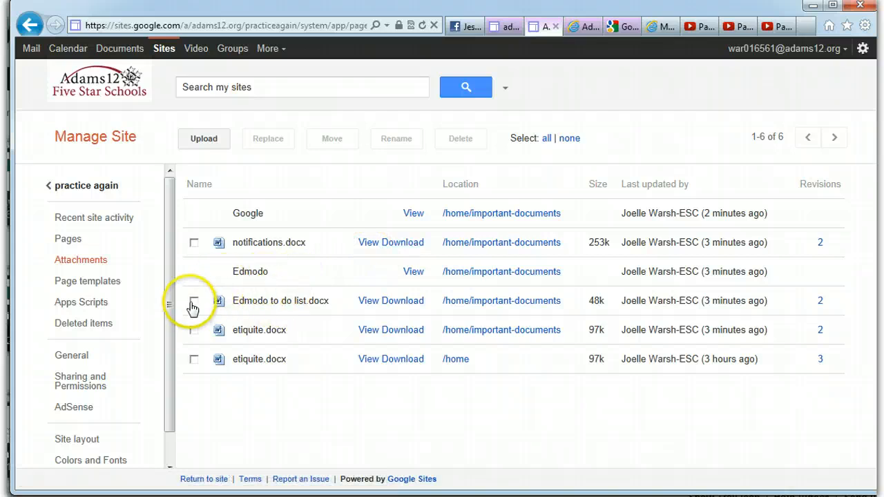
Move Edmodo to do list.docx to the Homework page via the Move files dialog.
click(194, 302)
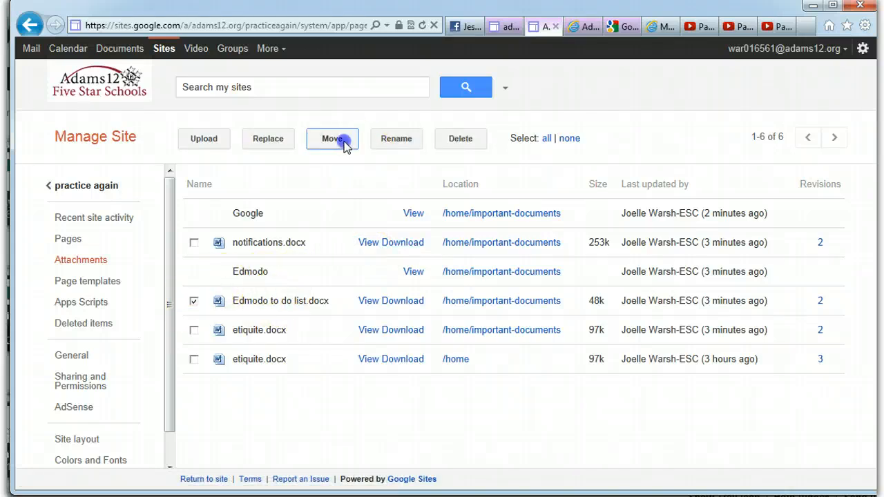
click(332, 138)
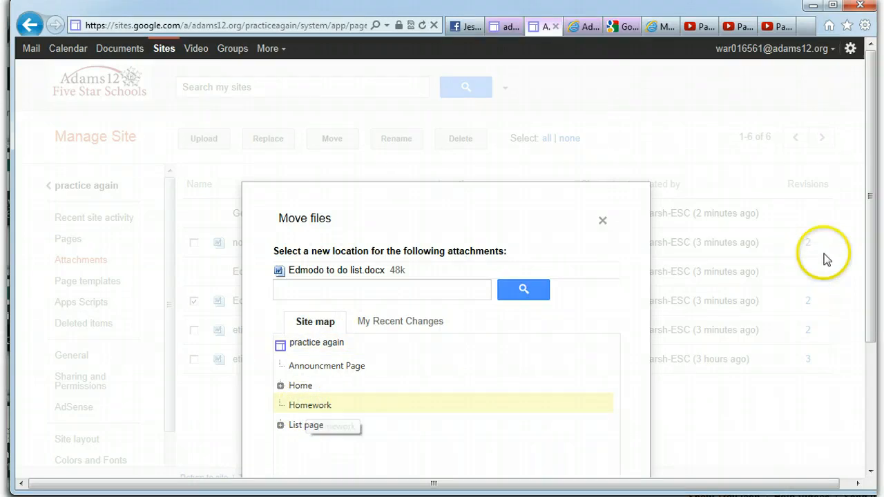
scroll(down, 3)
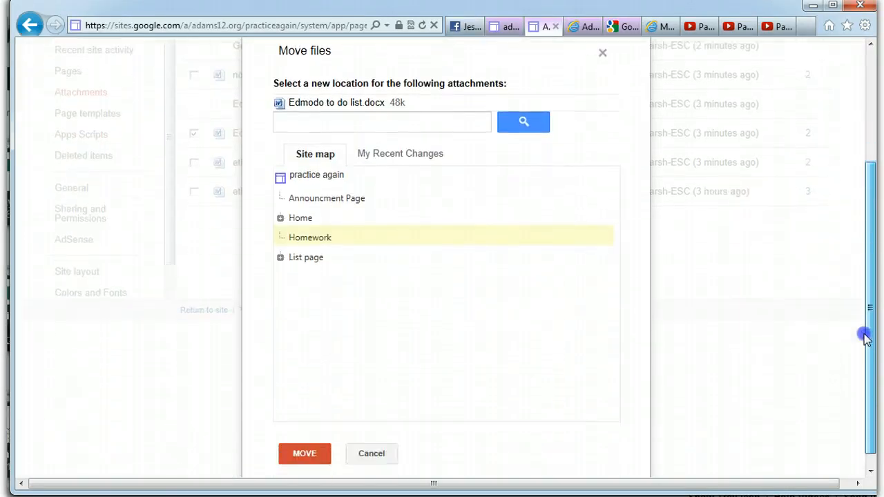
click(304, 453)
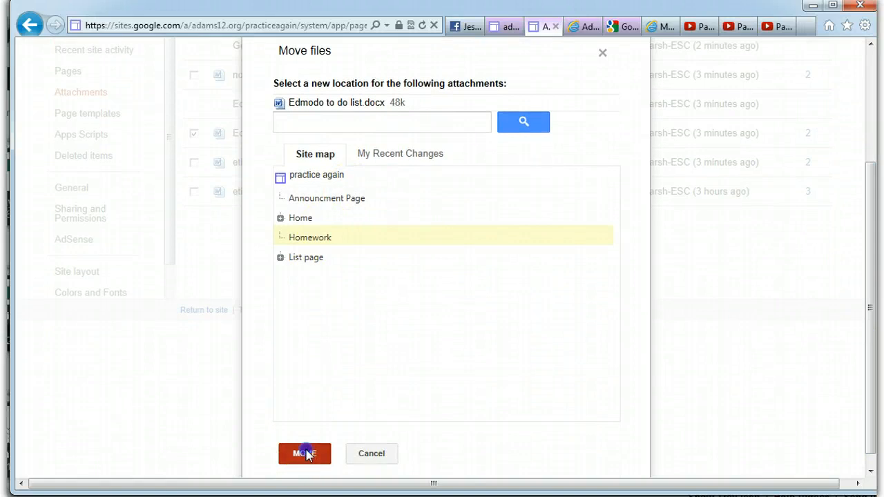
click(304, 453)
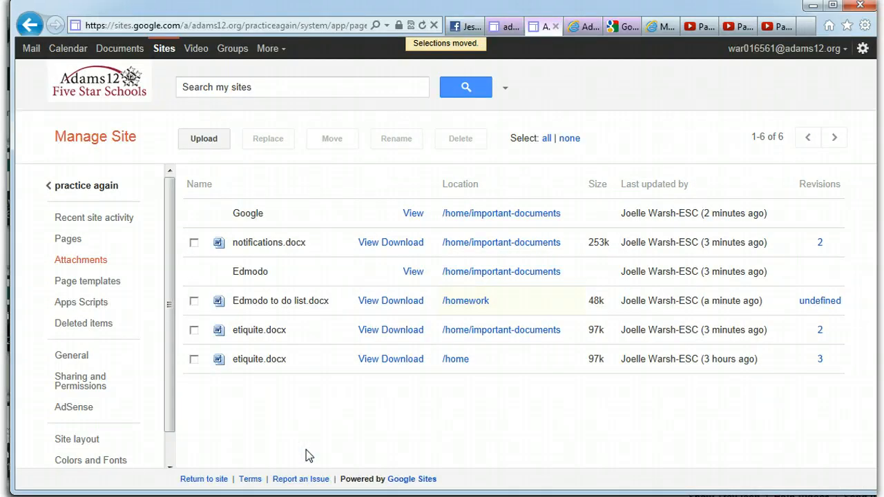
mouse_move(89, 185)
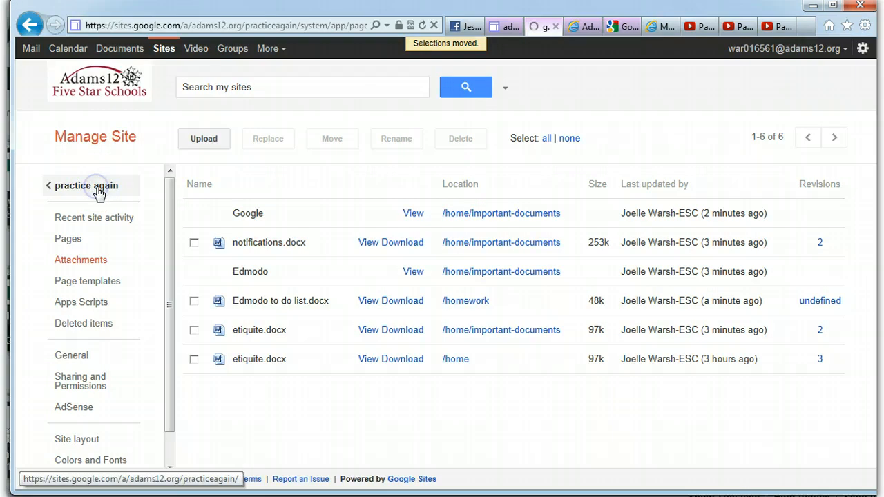
Return to the site, view Edmodo to do list.docx on Homework, then reopen Important Documents.
click(86, 186)
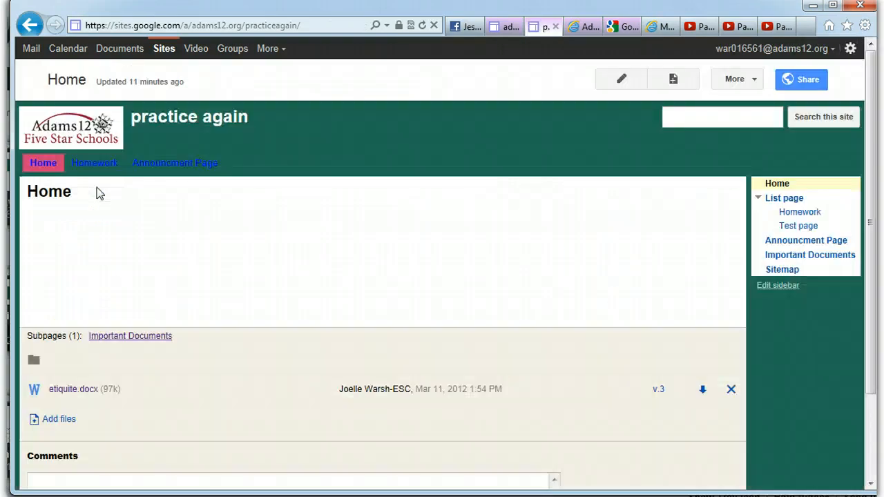
mouse_move(800, 213)
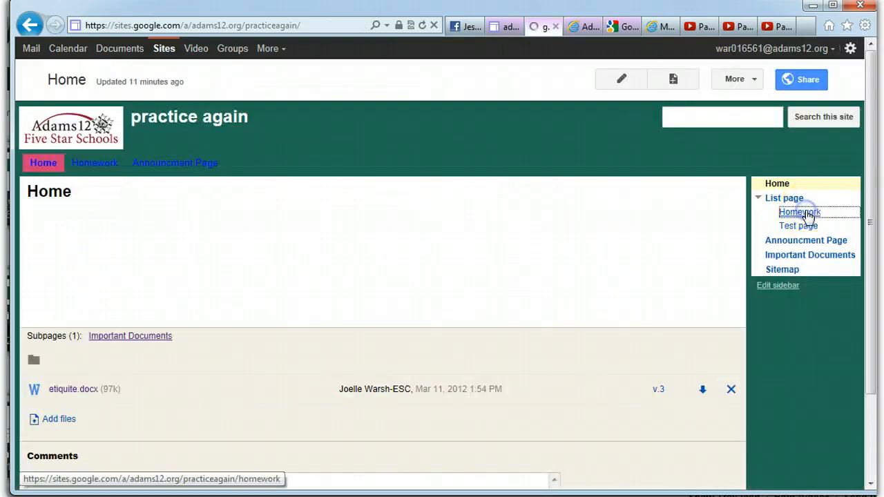
click(800, 213)
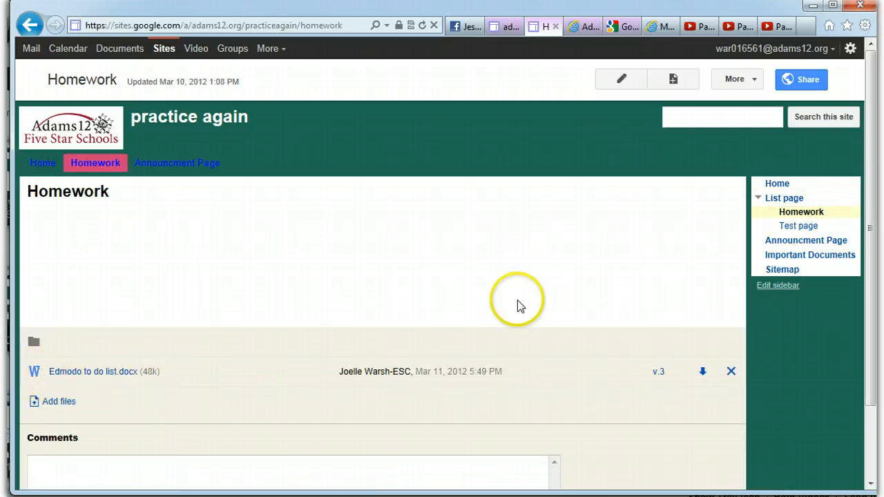
mouse_move(809, 255)
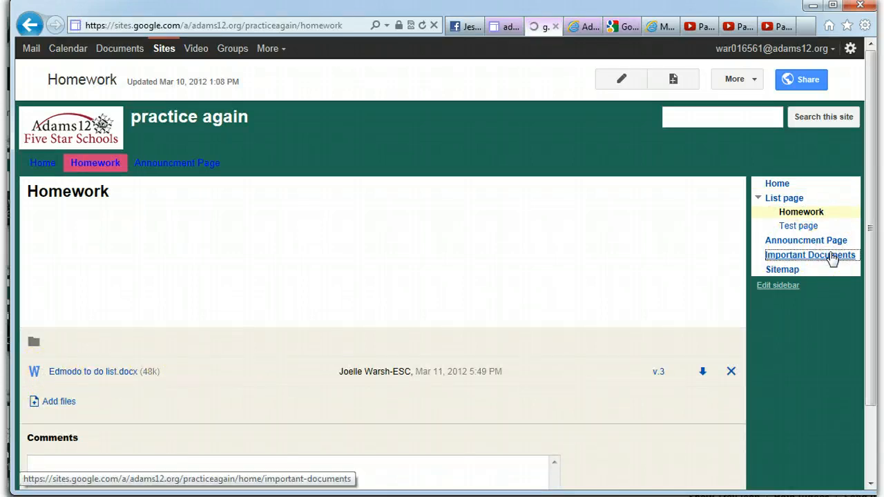
click(810, 255)
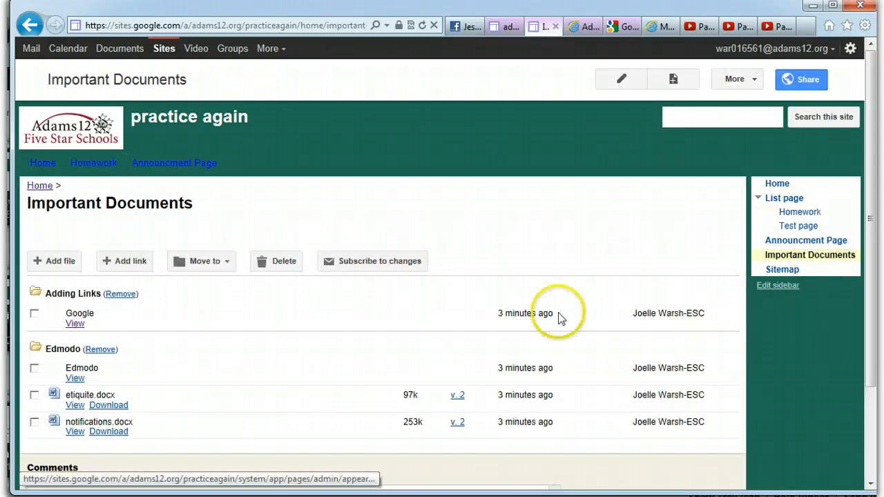
mouse_move(93, 437)
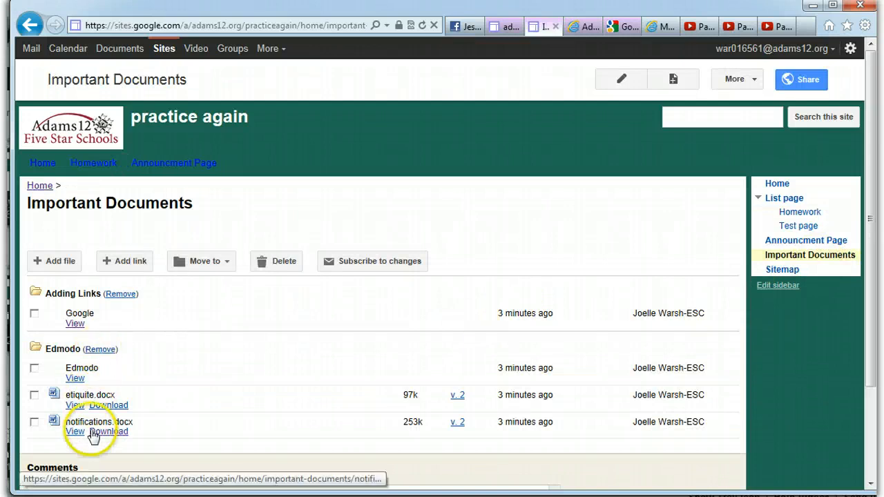
mouse_move(108, 373)
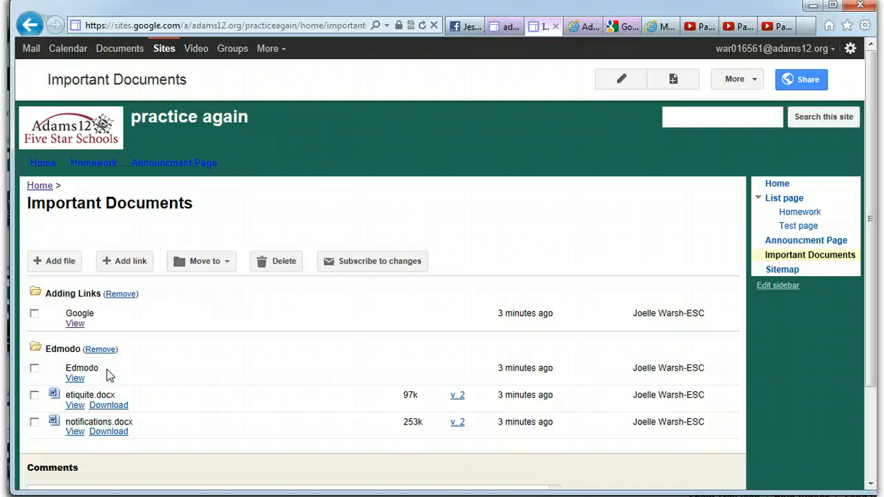
Reopen Manage site > Attachments, listing Edmodo to do list.docx under /homework.
click(733, 79)
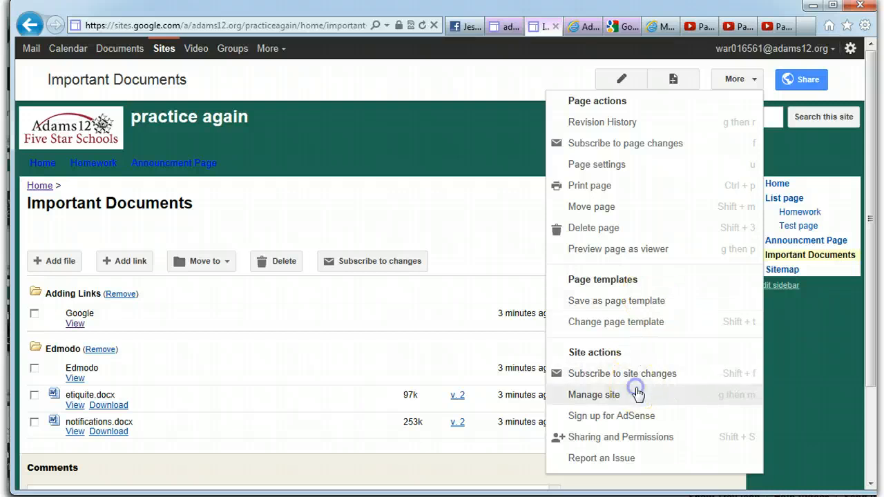
click(592, 395)
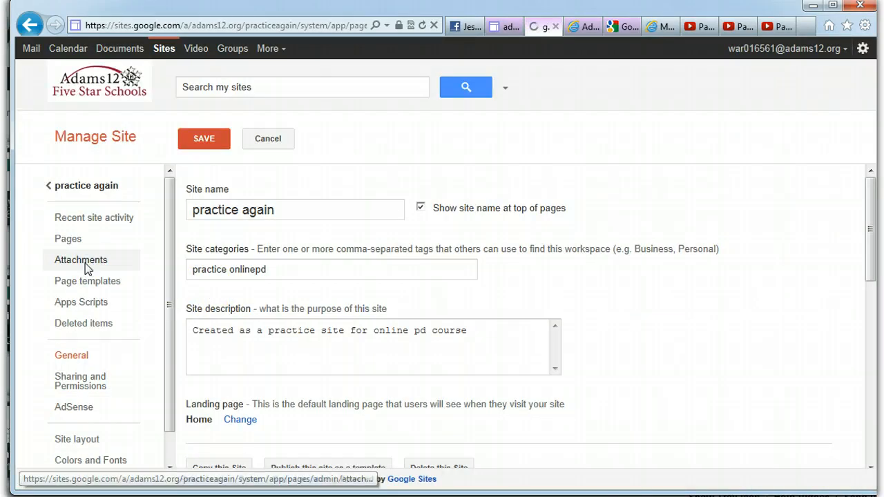
click(80, 260)
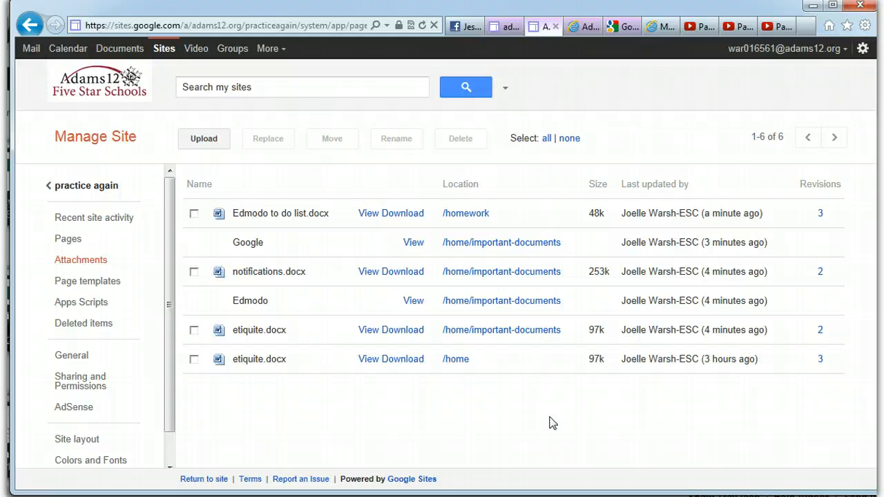
mouse_move(116, 200)
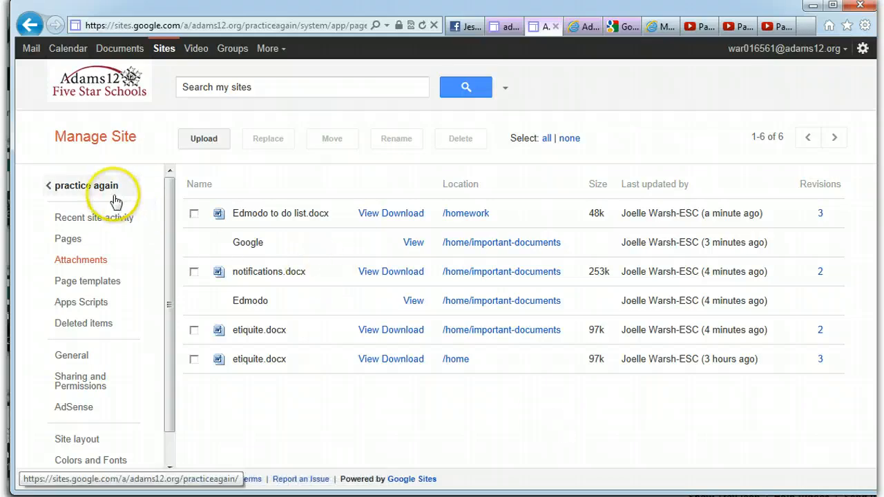
Return to the practice again site and reopen the Important Documents cabinet via Home.
click(84, 185)
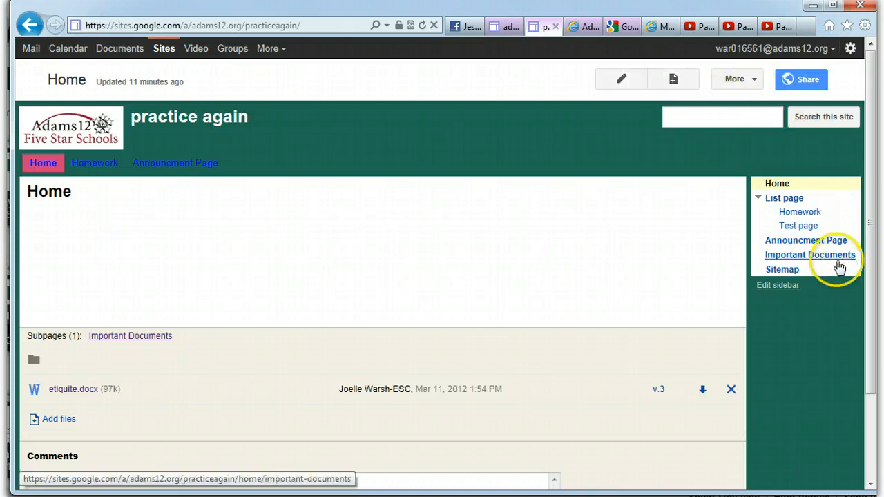
click(810, 255)
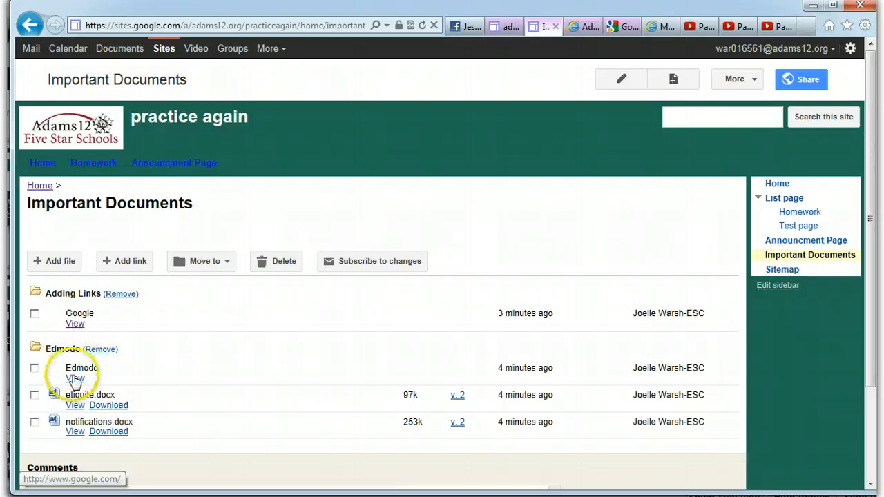
mouse_move(75, 379)
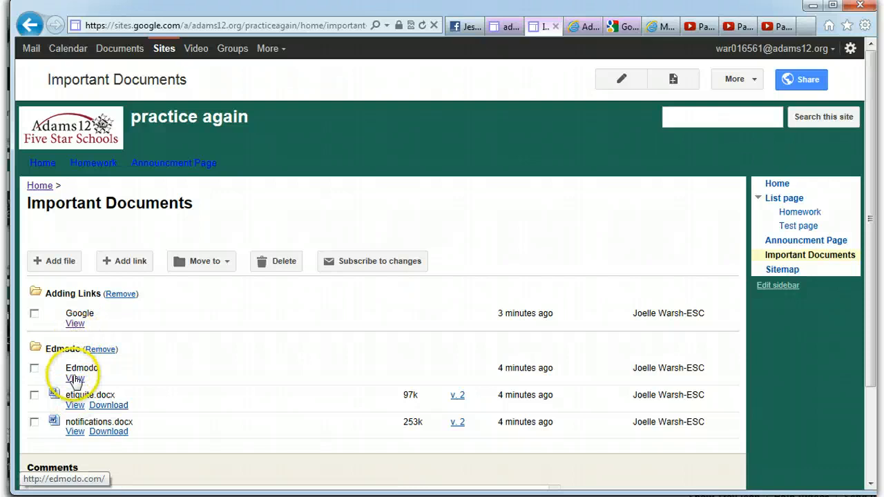